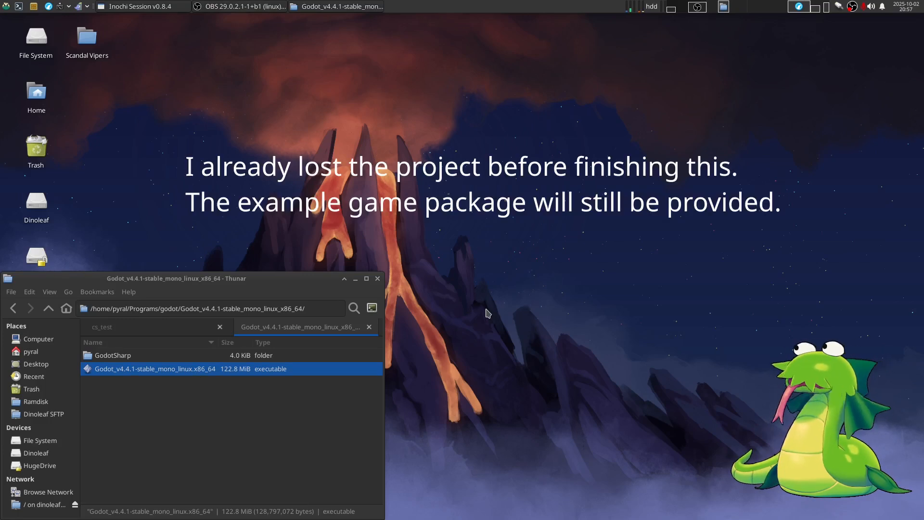
mouse_move(489, 306)
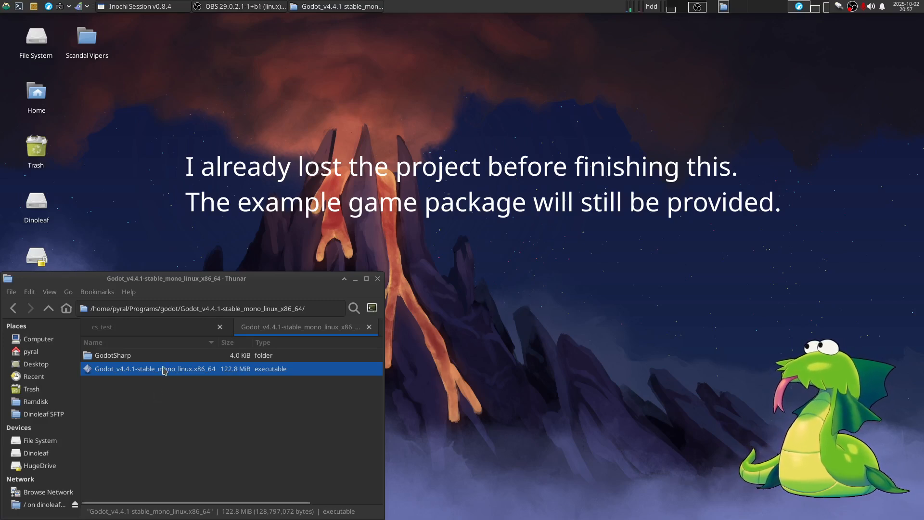
Launch Godot from its folder and load the cs_test project into the editor.
double_click(154, 369)
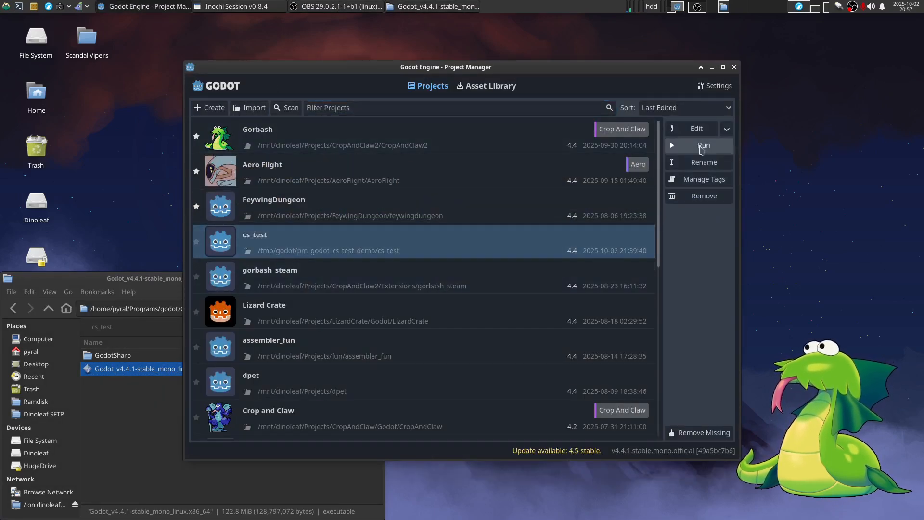
mouse_move(696, 128)
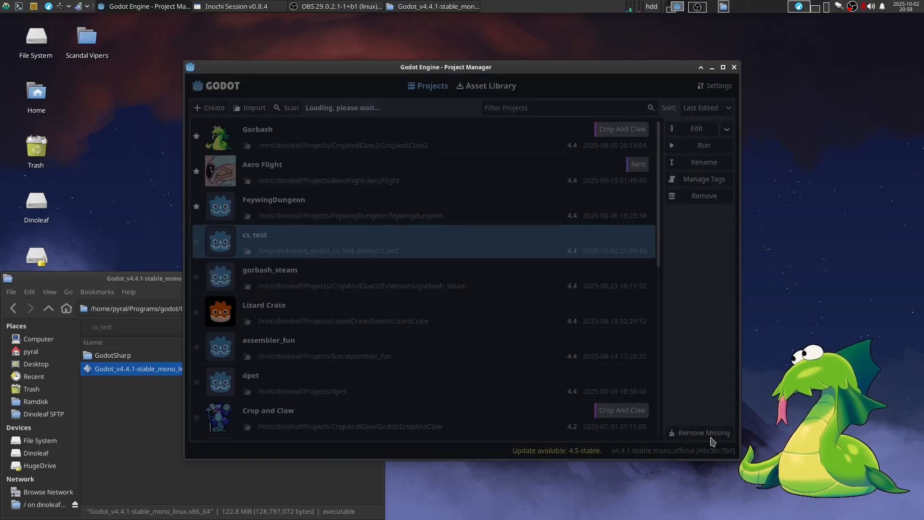
double_click(255, 235)
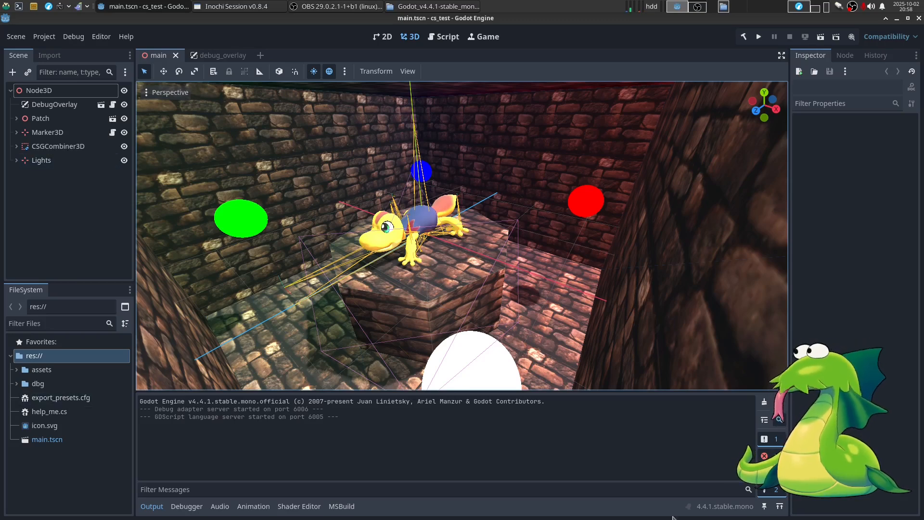
mouse_move(743, 37)
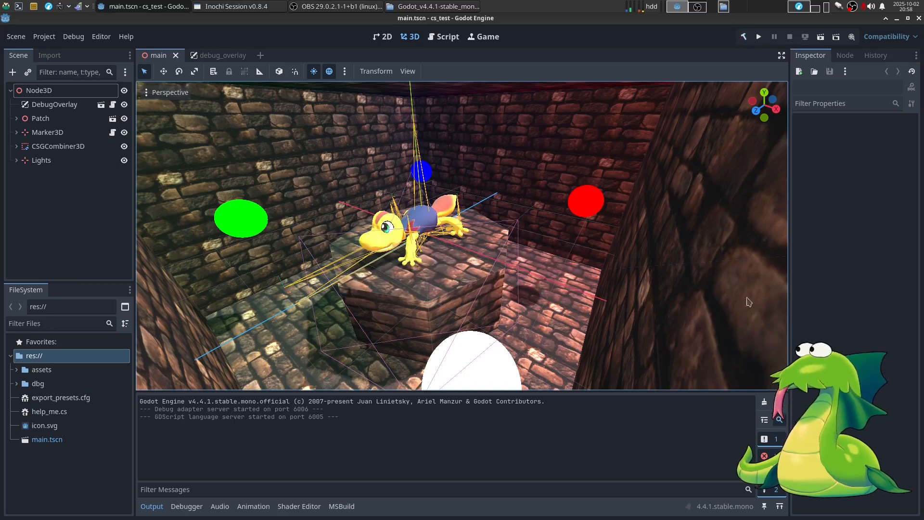
mouse_move(536, 238)
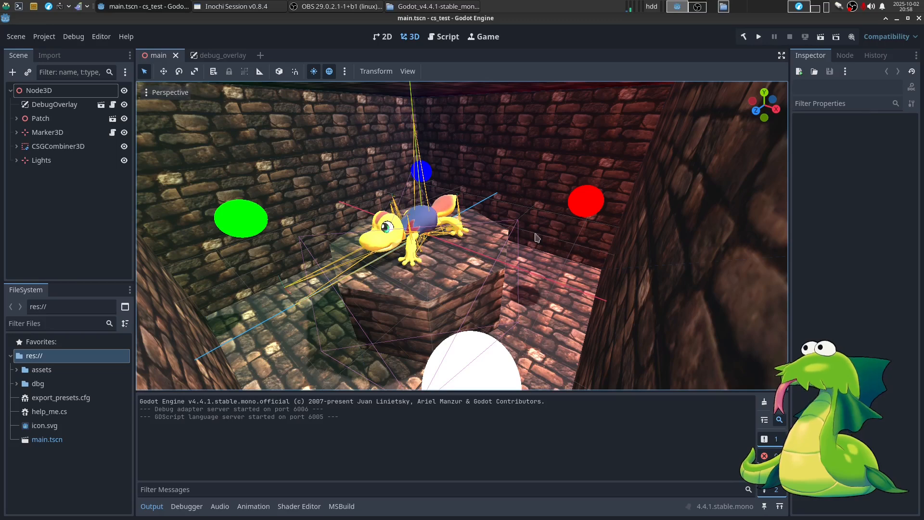
mouse_move(554, 256)
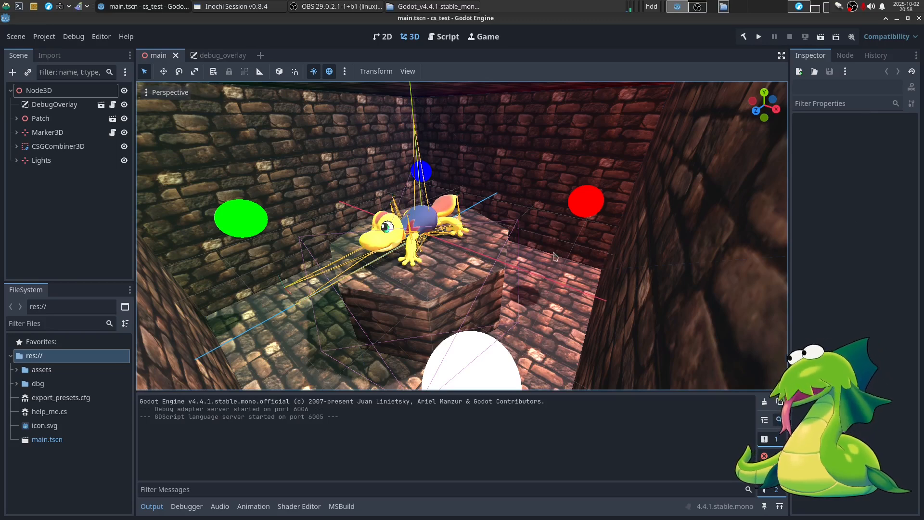
Test-run the cs_test main scene once in the editor and stop the debugging process.
click(887, 36)
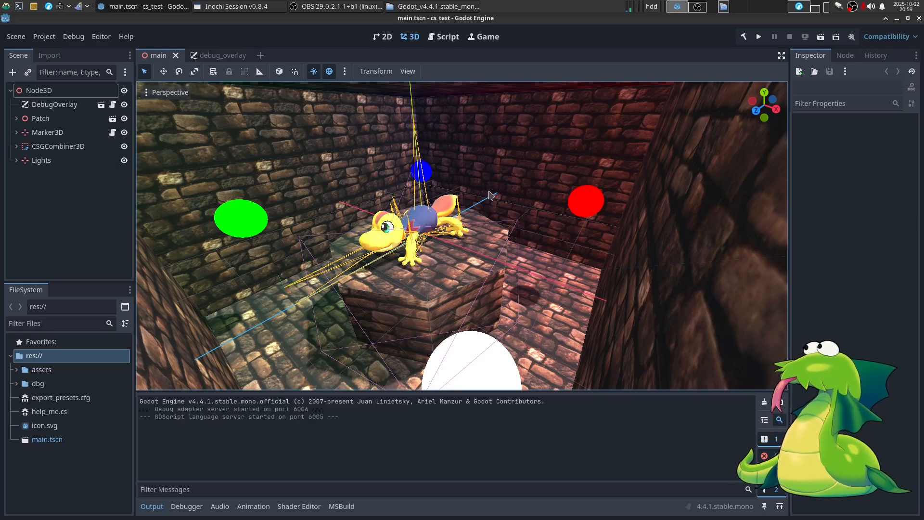
mouse_move(513, 311)
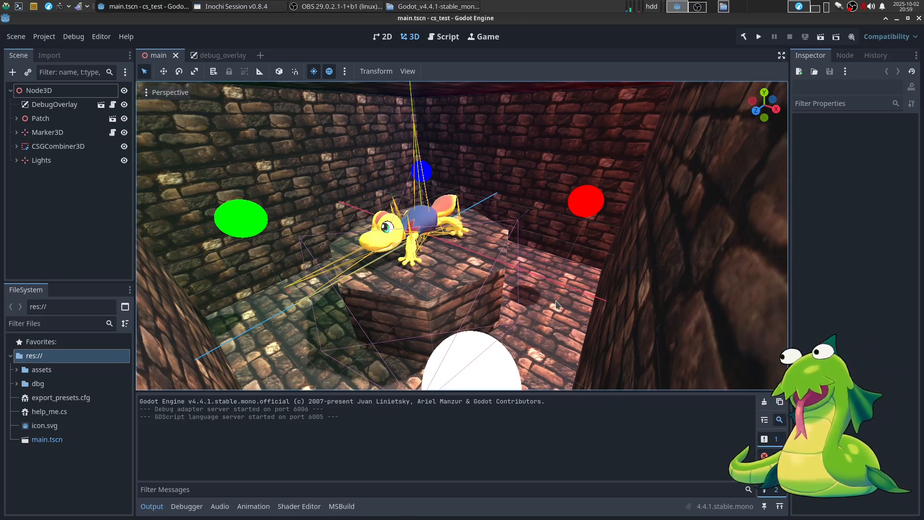
mouse_move(788, 185)
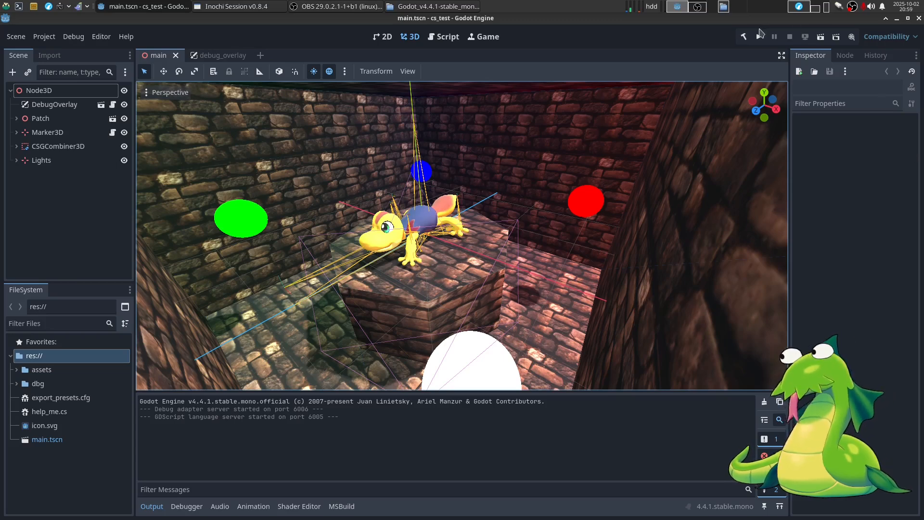
click(759, 36)
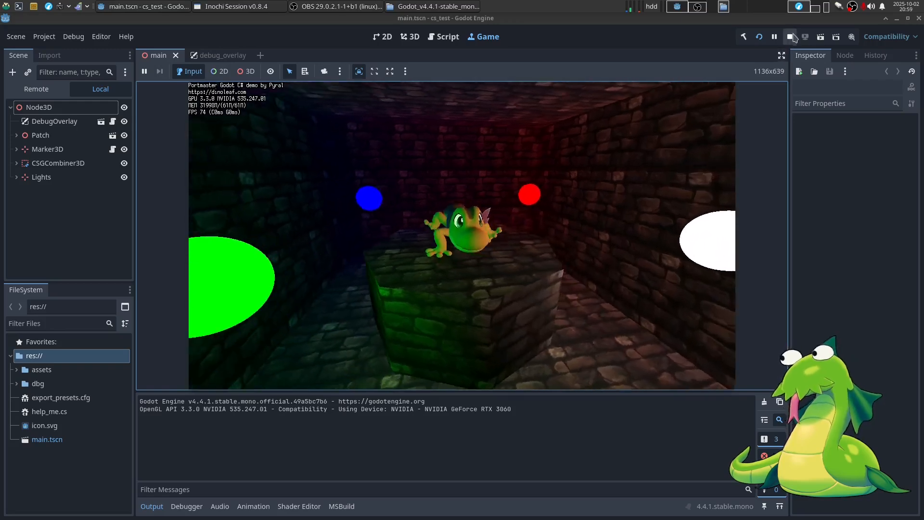
click(790, 36)
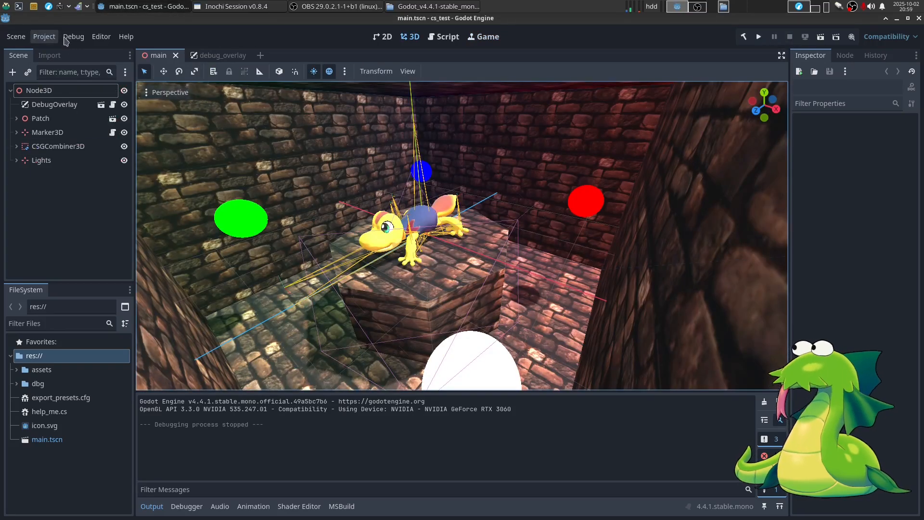
click(44, 35)
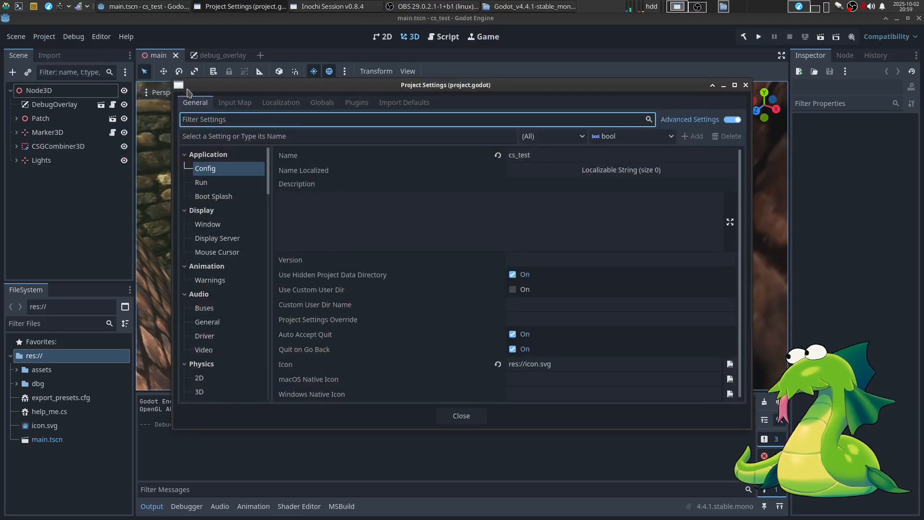
text(v)
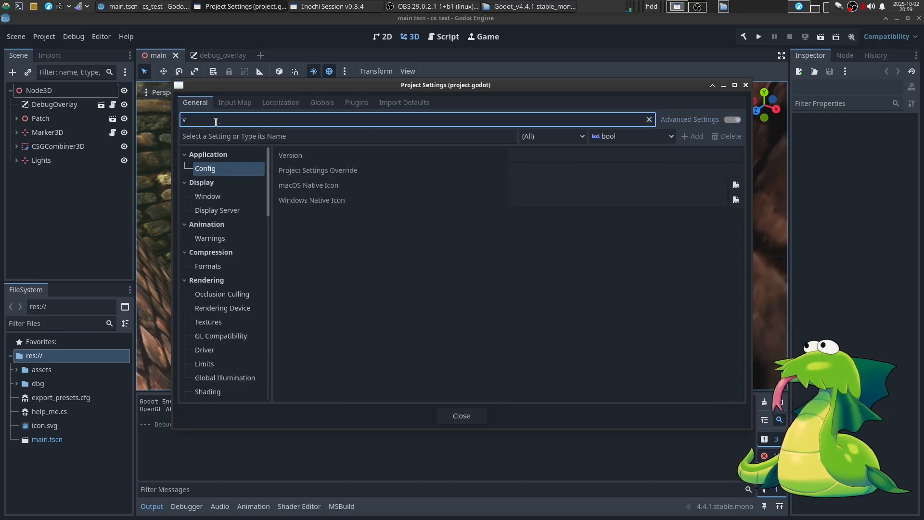
text(ertex)
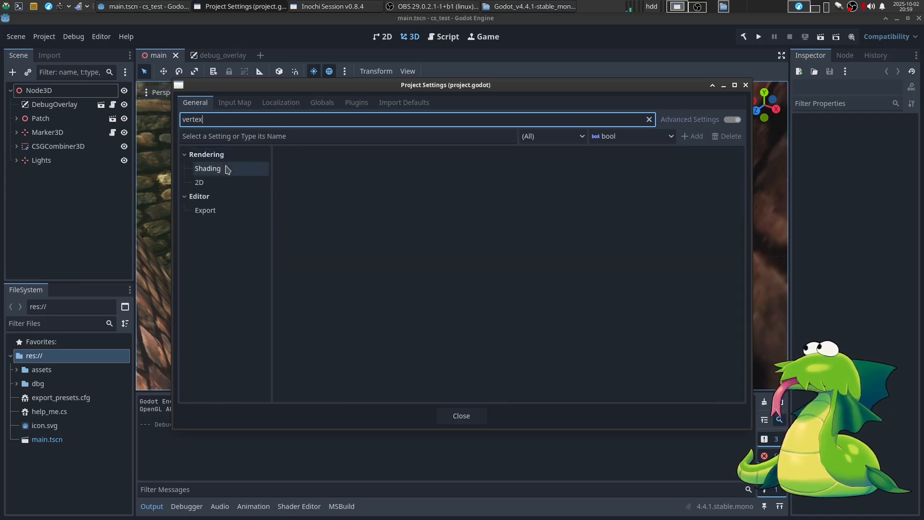
click(207, 168)
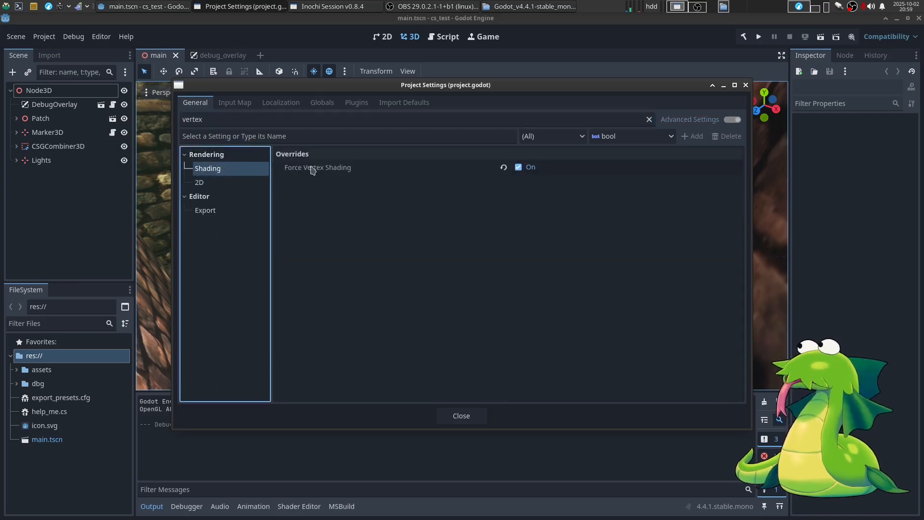
click(319, 166)
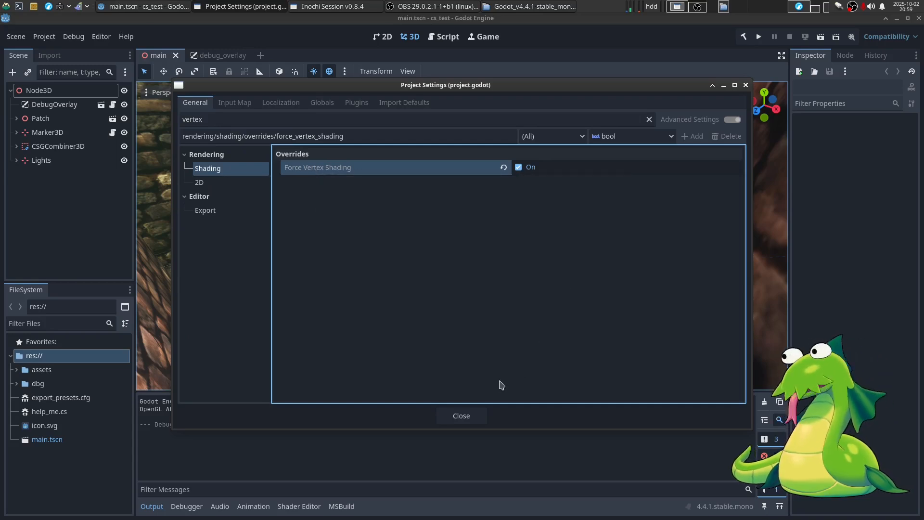
mouse_move(540, 353)
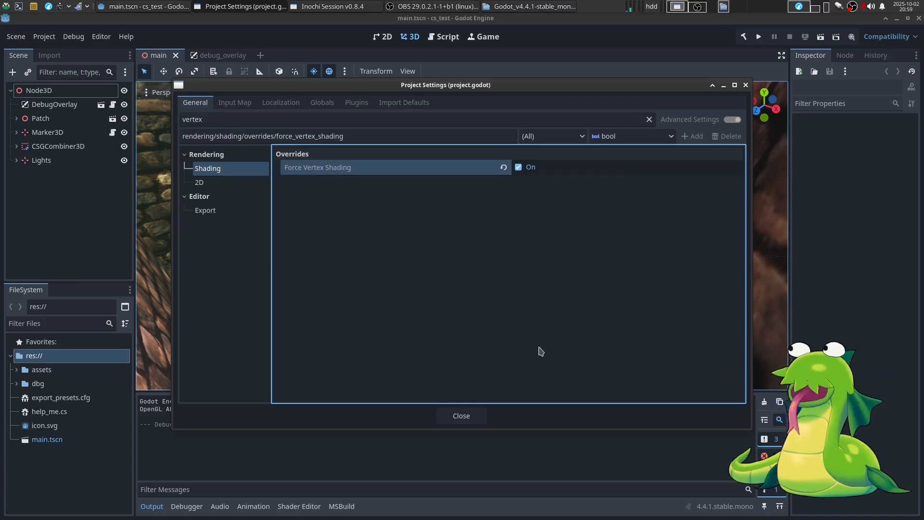
mouse_move(589, 238)
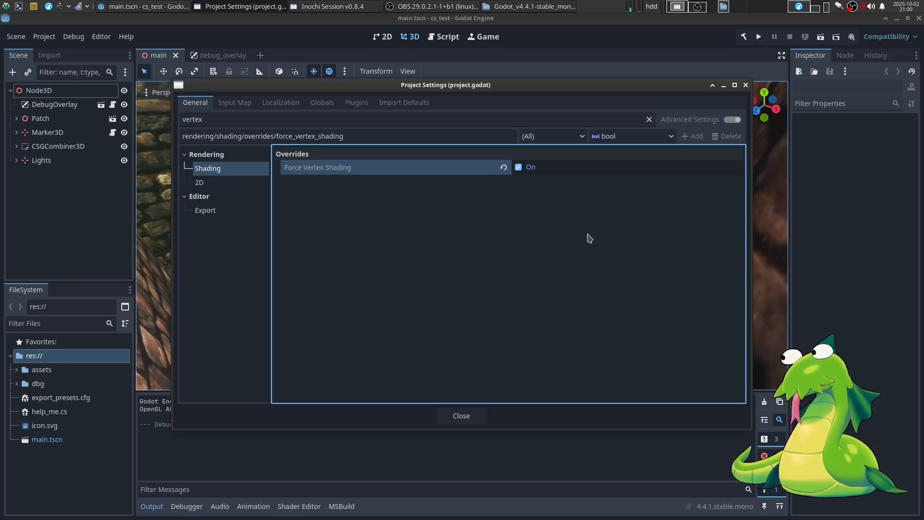
click(461, 416)
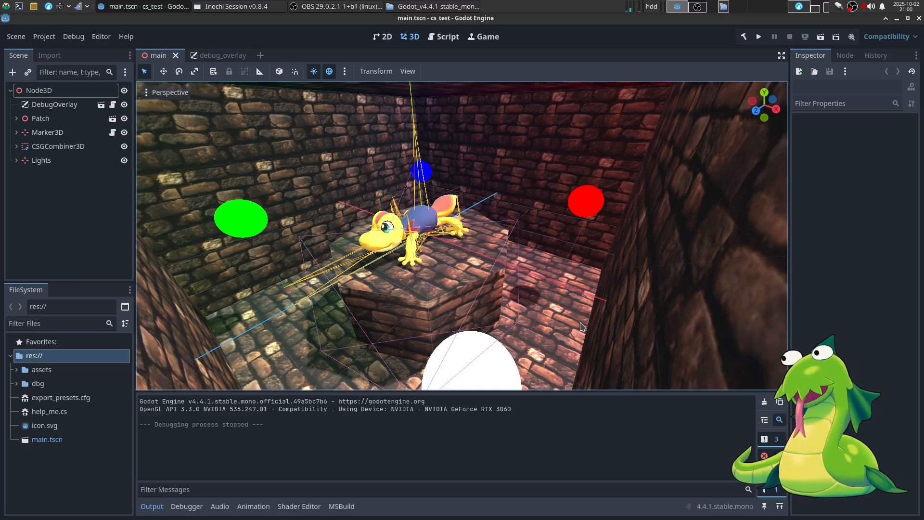
mouse_move(458, 333)
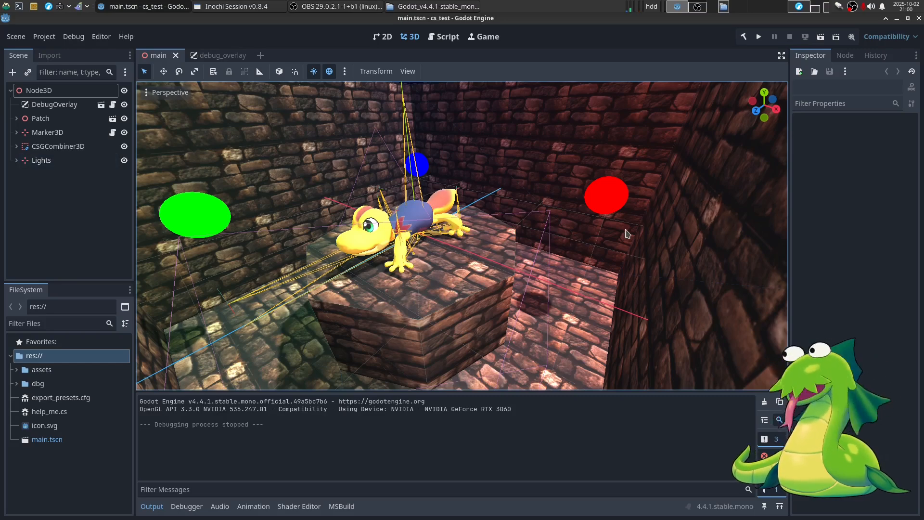
click(44, 36)
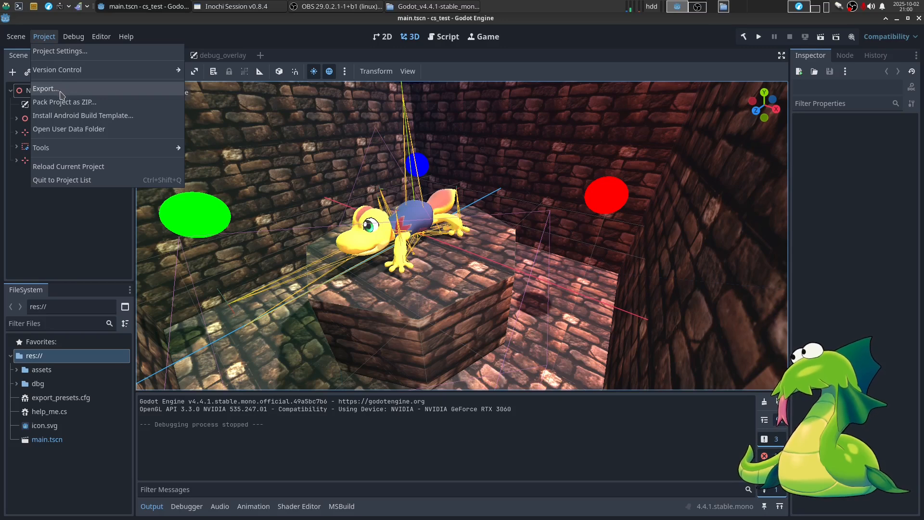
click(46, 89)
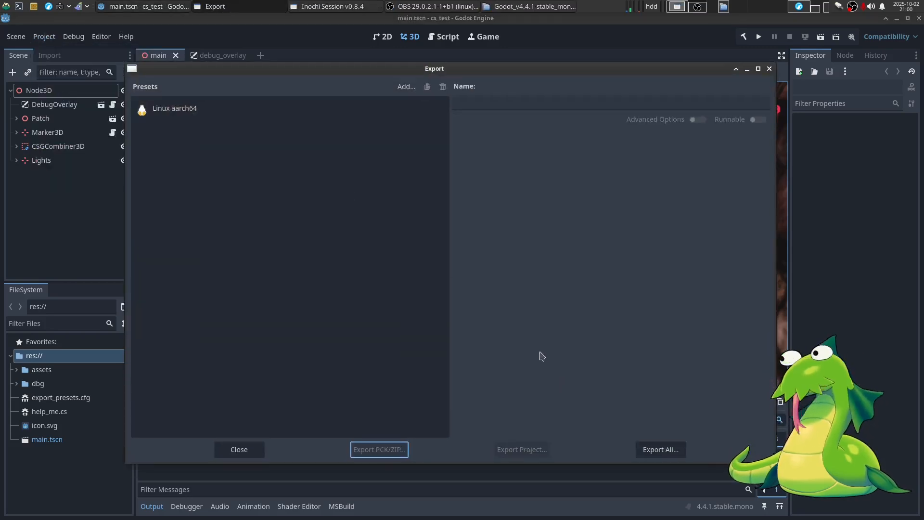
mouse_move(236, 129)
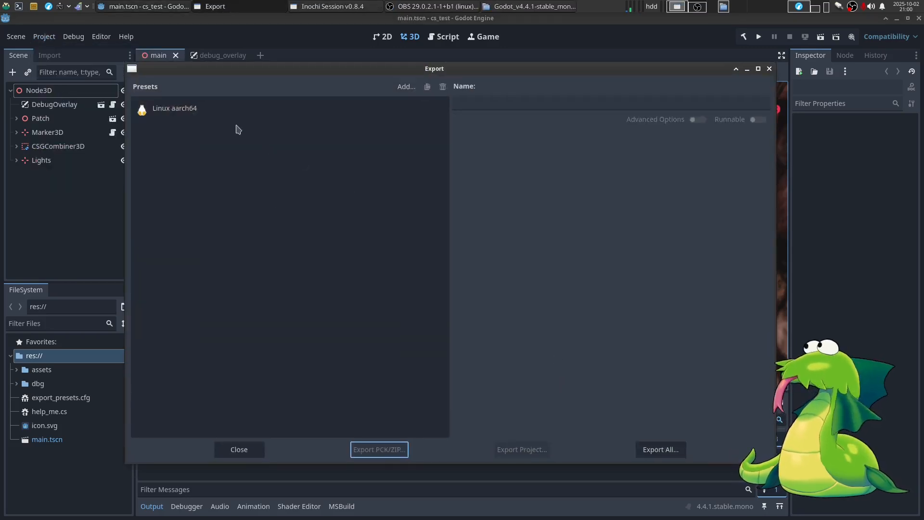
click(175, 107)
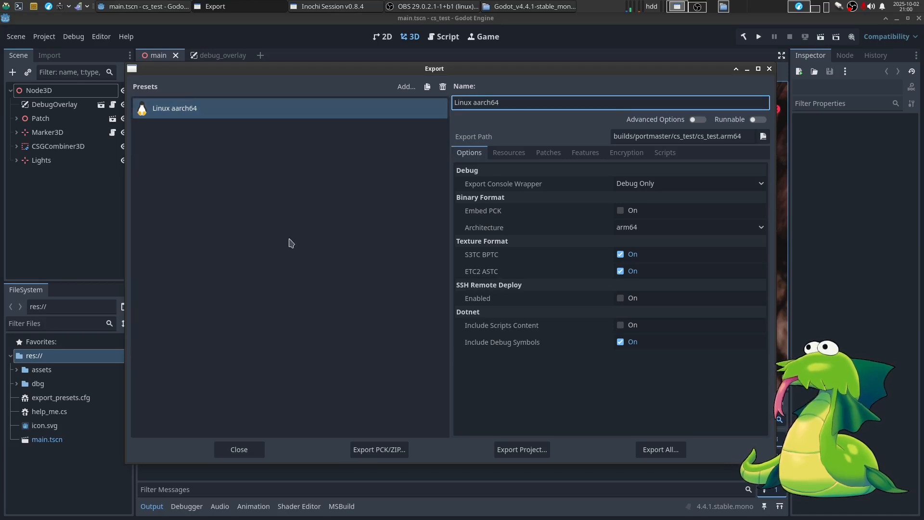
mouse_move(414, 228)
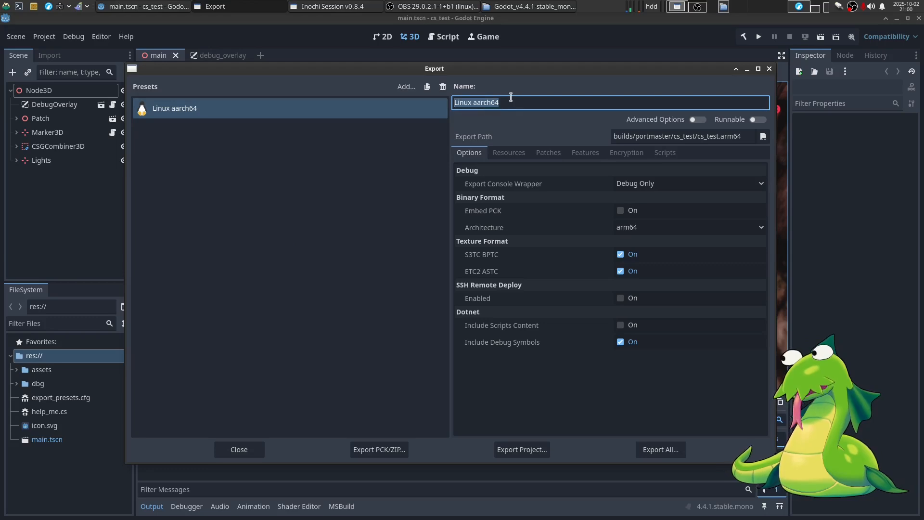
mouse_move(433, 337)
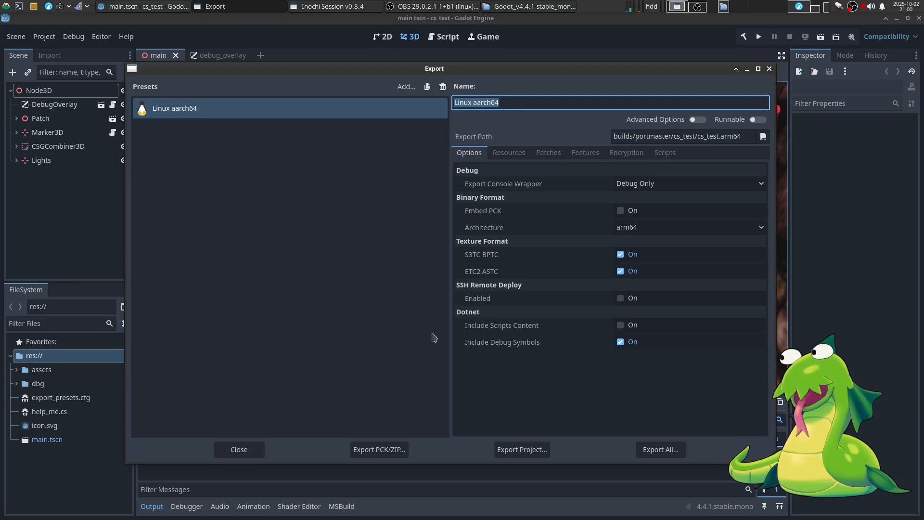
mouse_move(379, 391)
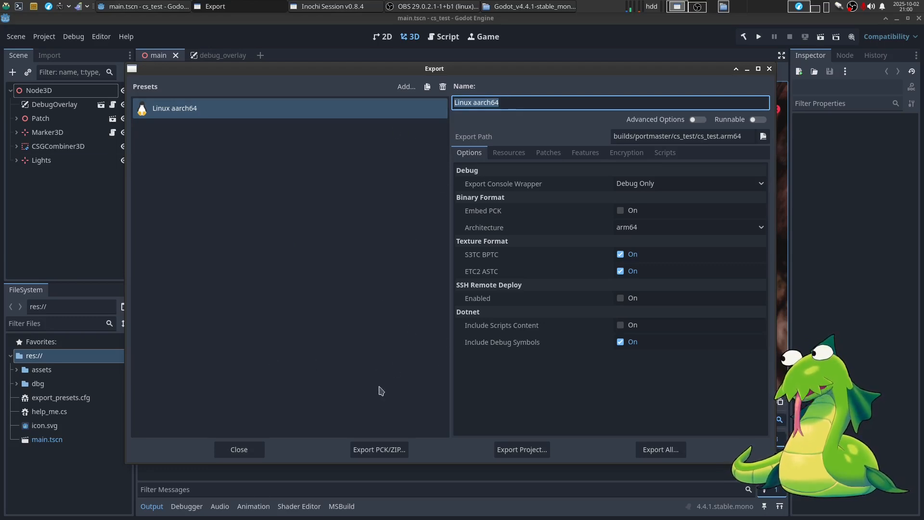
mouse_move(380, 328)
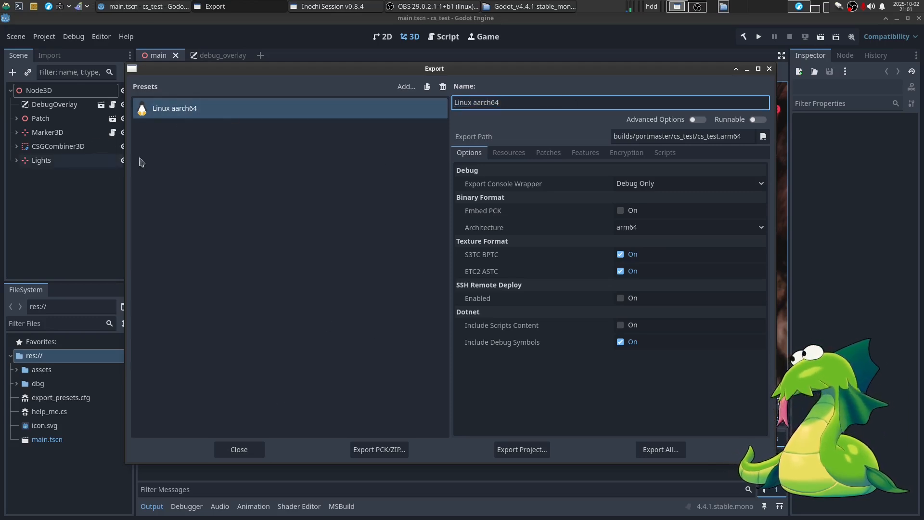
click(531, 102)
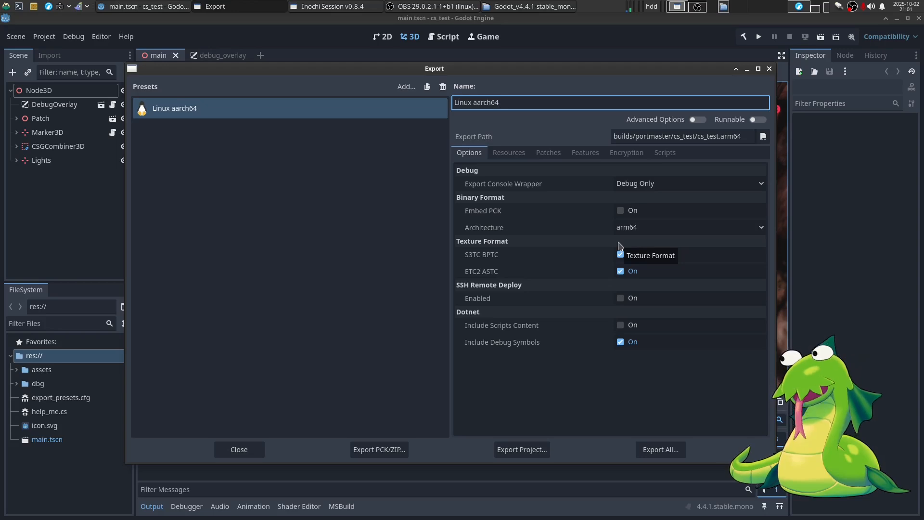
click(620, 254)
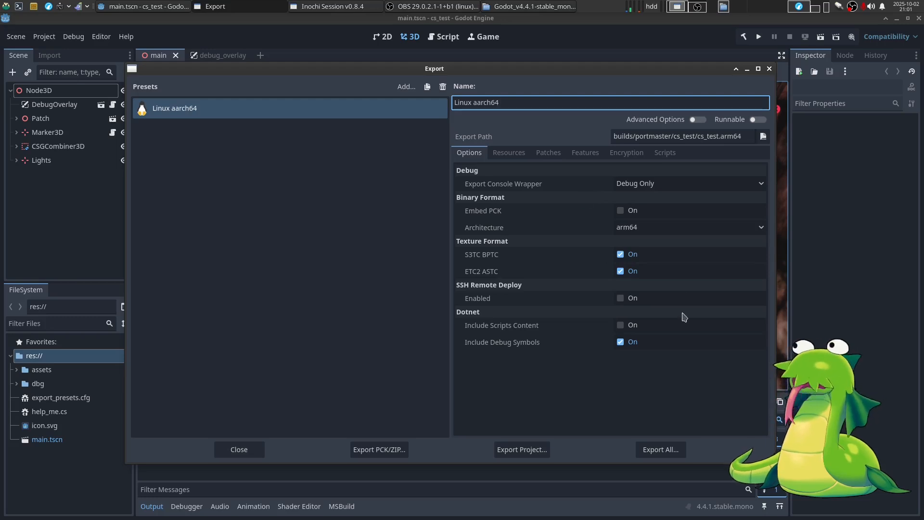
mouse_move(458, 264)
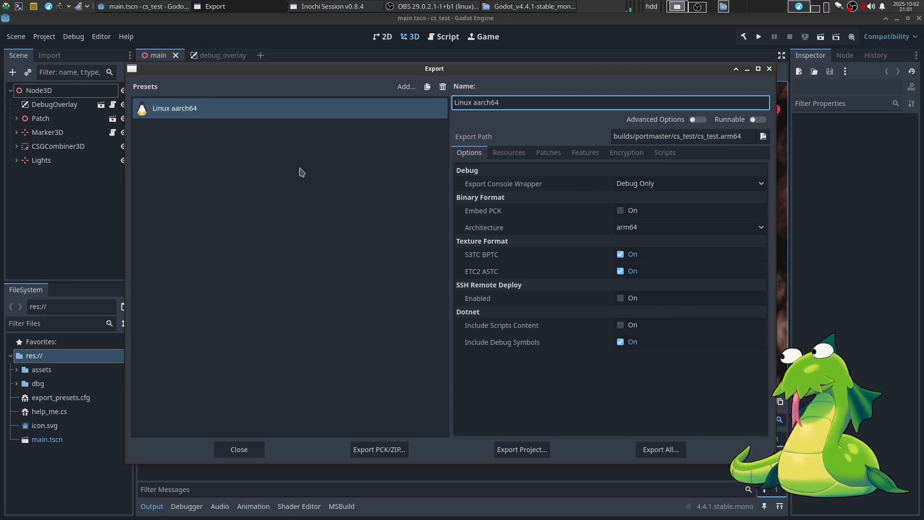
mouse_move(333, 360)
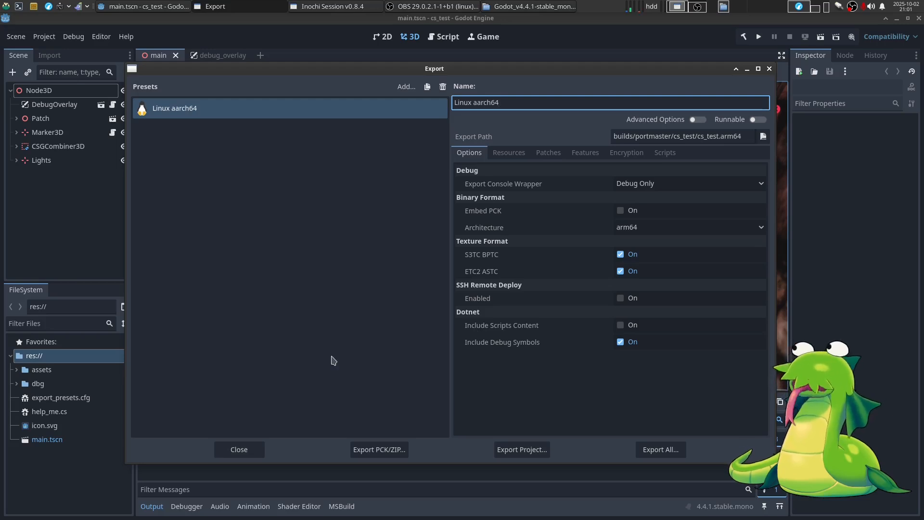
click(689, 227)
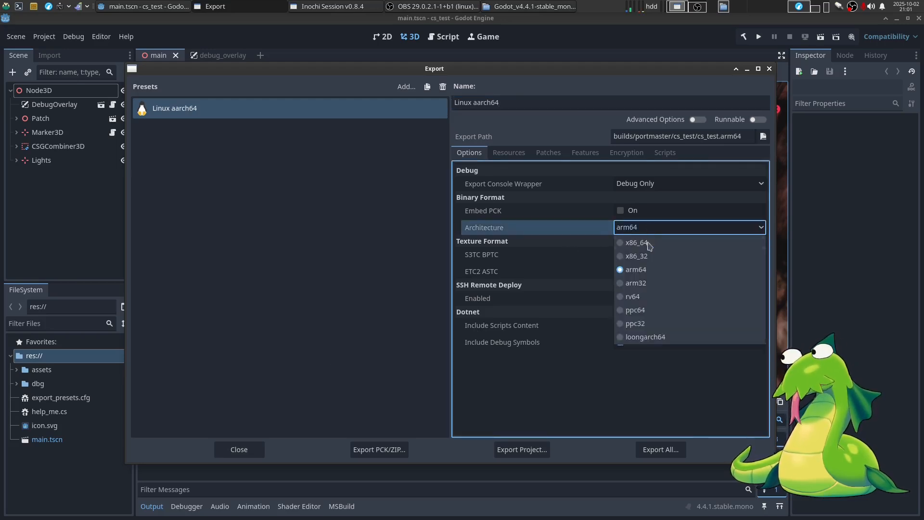
click(636, 270)
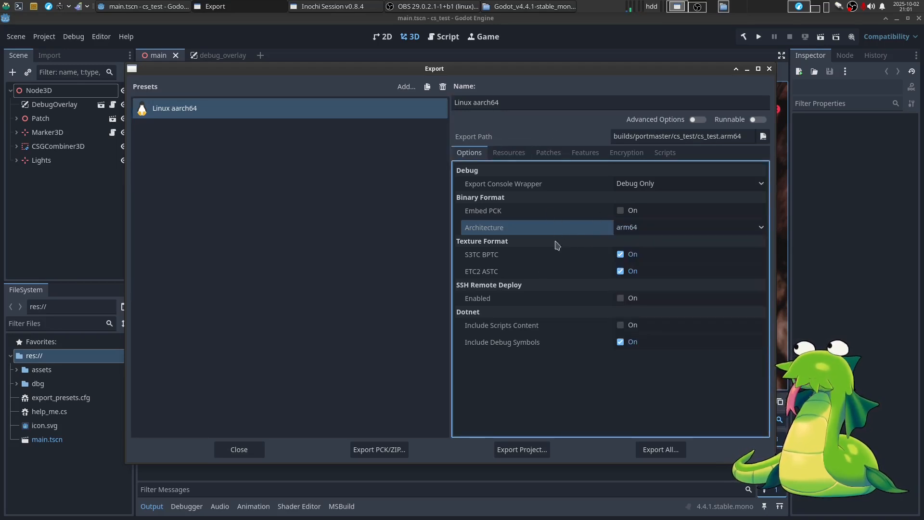
mouse_move(477, 277)
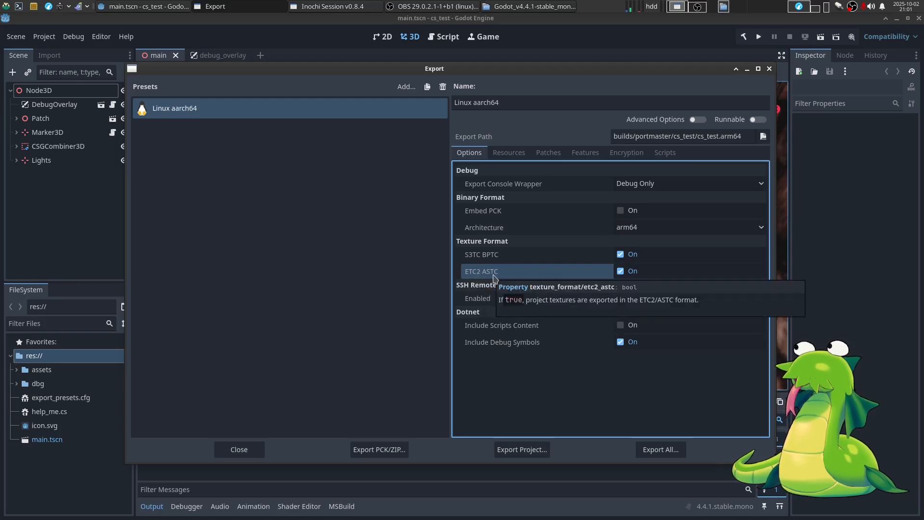
mouse_move(561, 277)
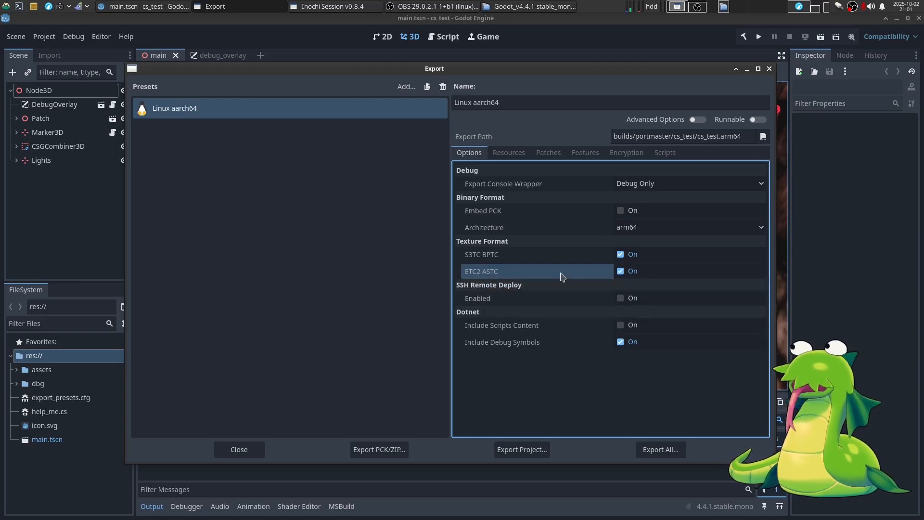
mouse_move(558, 272)
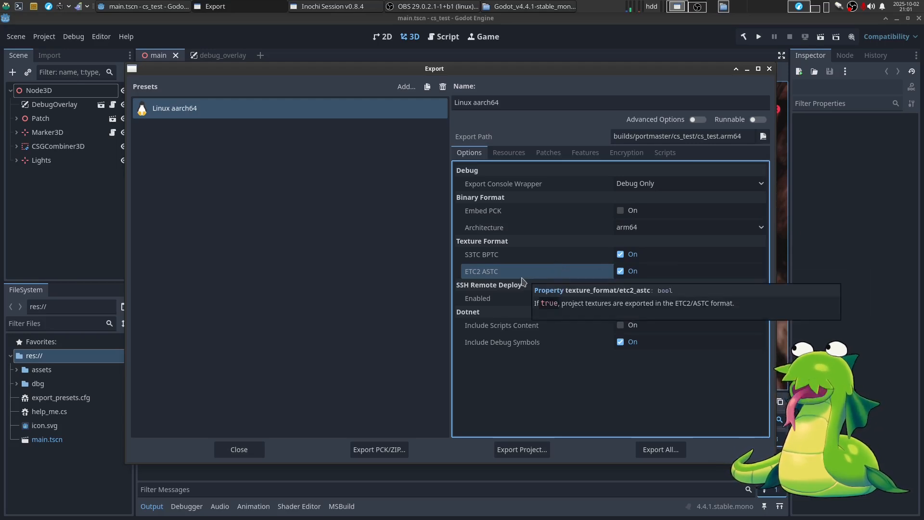
mouse_move(311, 268)
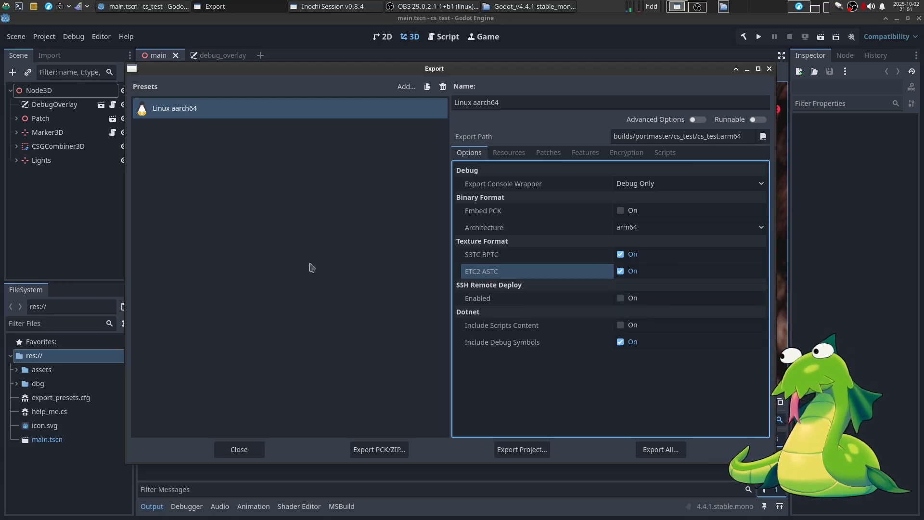
mouse_move(333, 328)
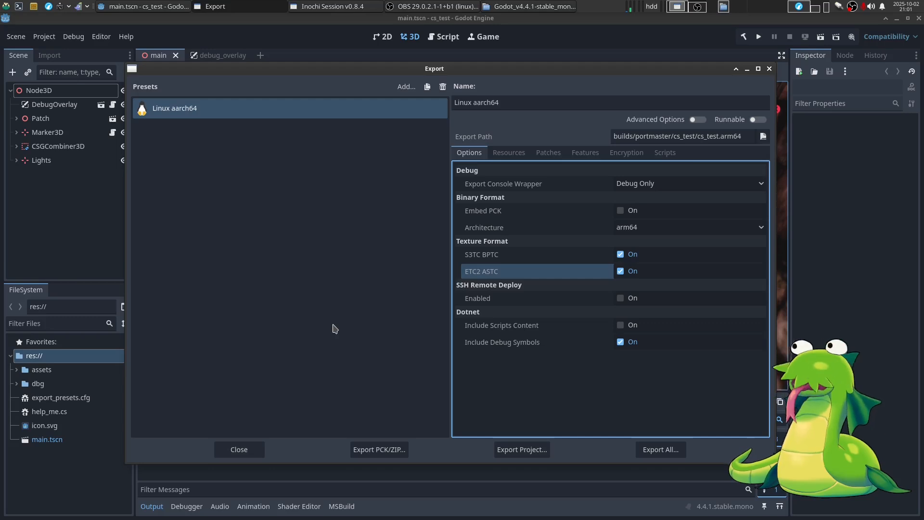
mouse_move(520, 449)
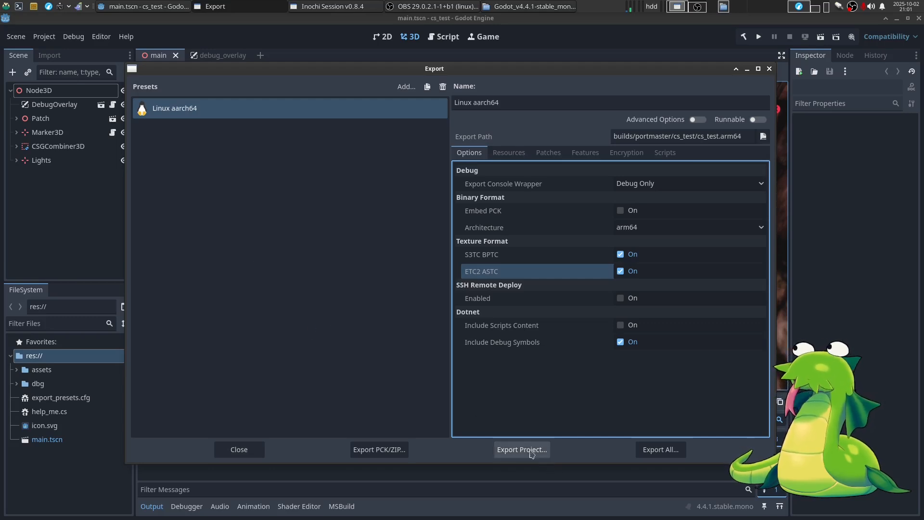
Export the project with the aarch64 preset, saving the build as cs_test.arm64.
click(521, 450)
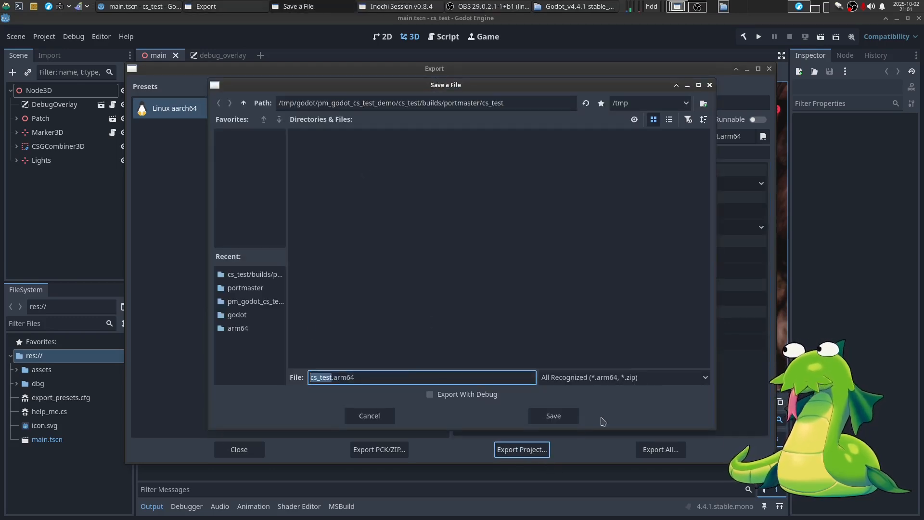
click(552, 416)
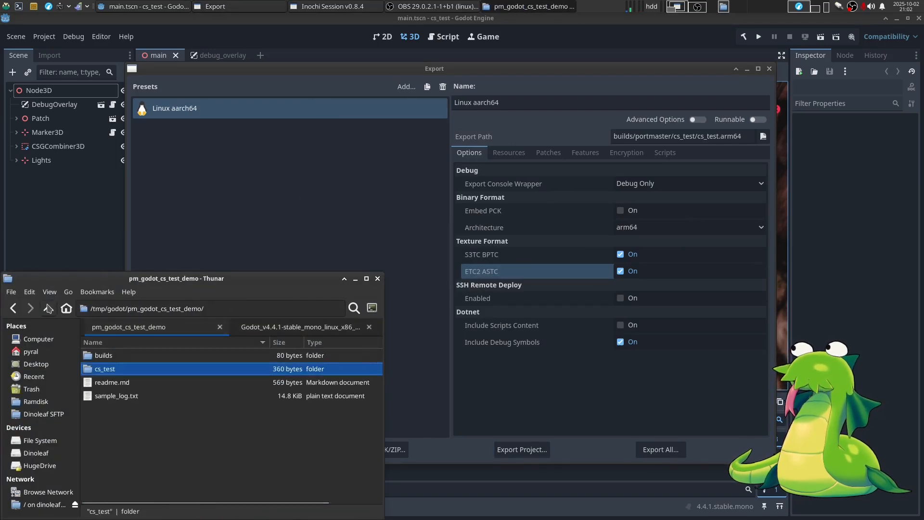
Inspect the cs_test build folder's pck, data folder and executable, then remove cs_test.arm64.
double_click(105, 369)
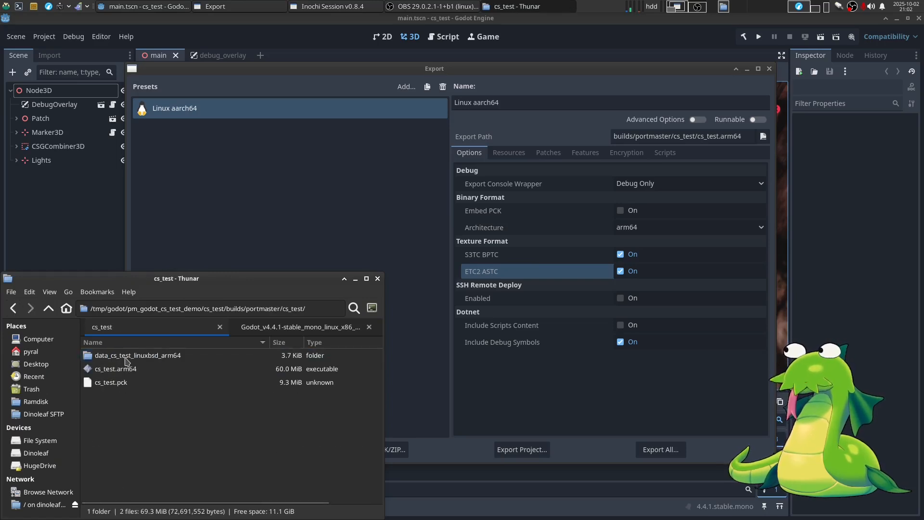
click(111, 382)
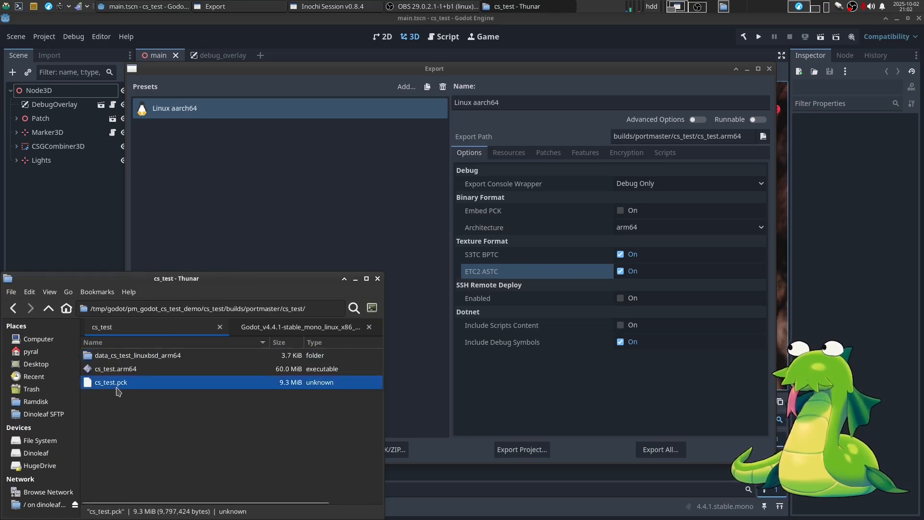
click(115, 369)
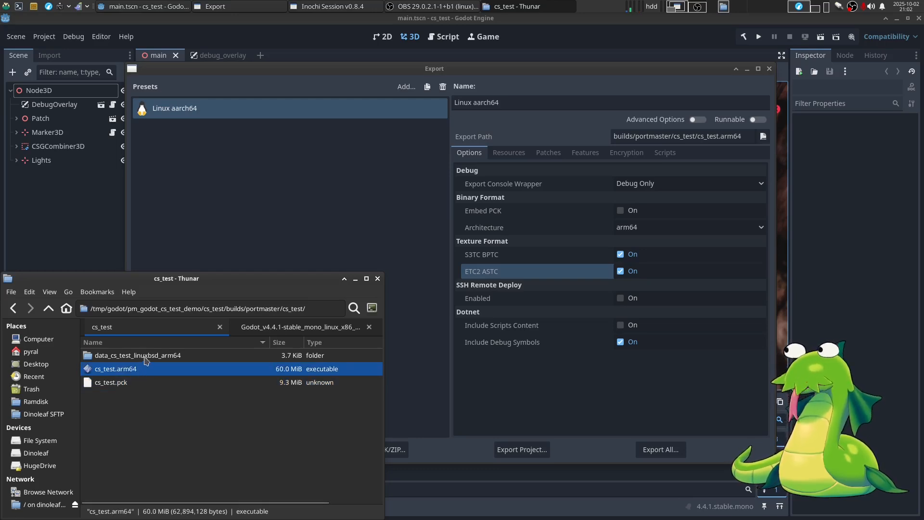
click(137, 355)
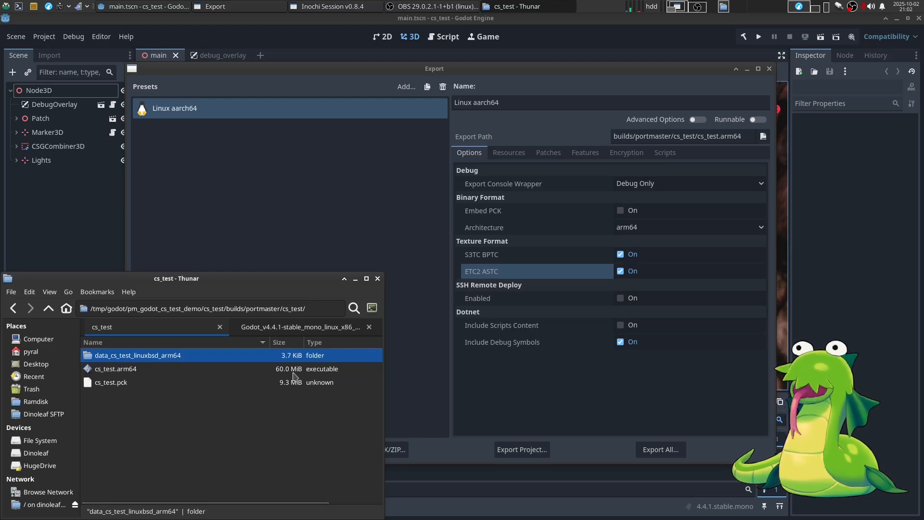
right_click(115, 369)
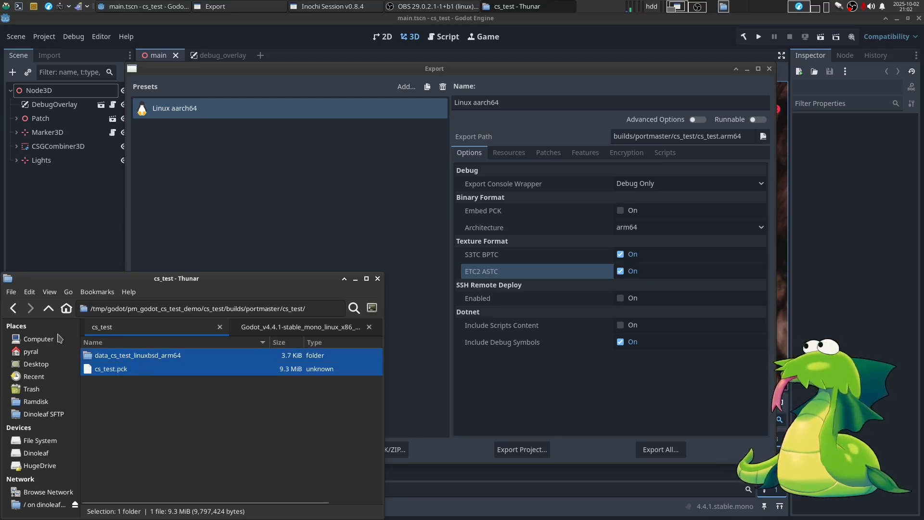
Rename the godot_template.sh launcher to CS Test Whatever.sh.
right_click(104, 355)
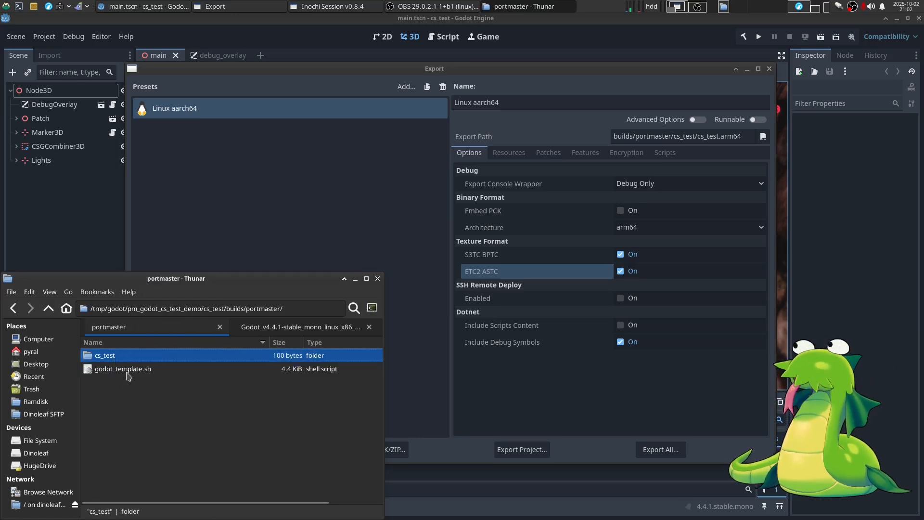
click(123, 369)
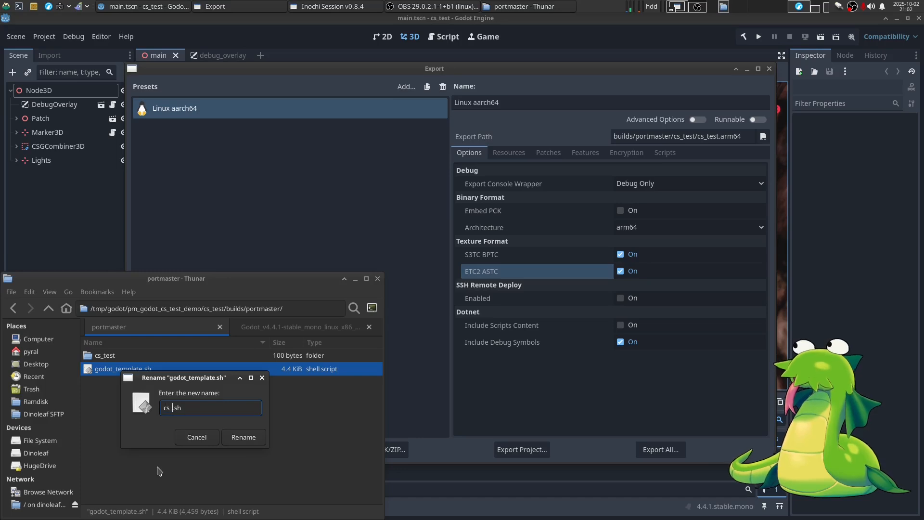
click(242, 437)
text(CS Test What)
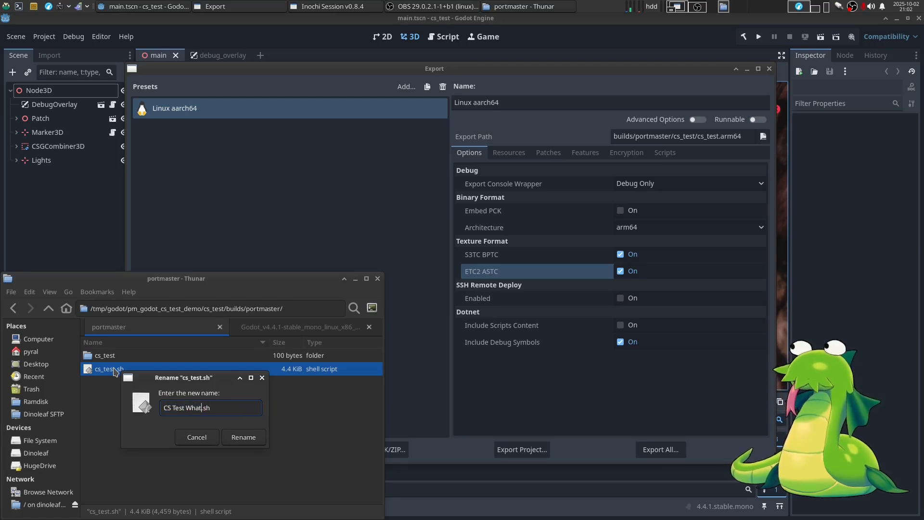
click(243, 437)
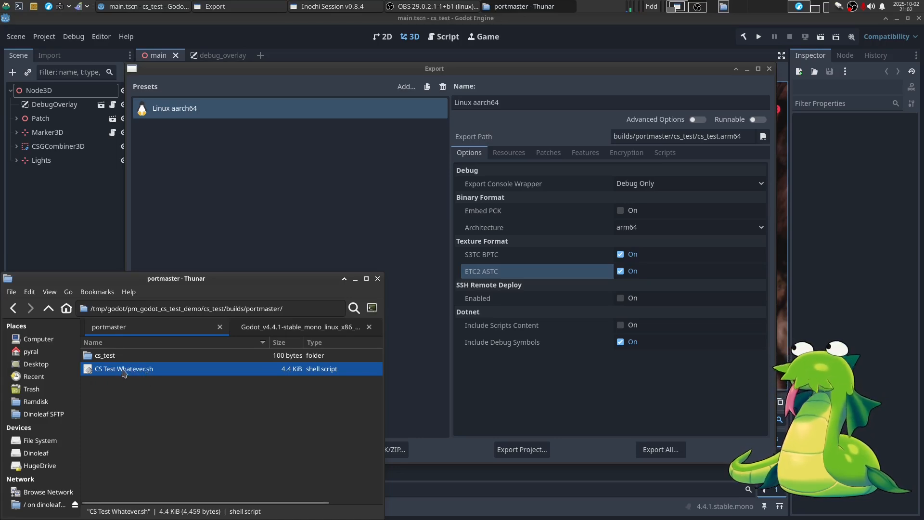
Open CS Test Whatever.sh with Mousepad instead of the default app.
right_click(124, 369)
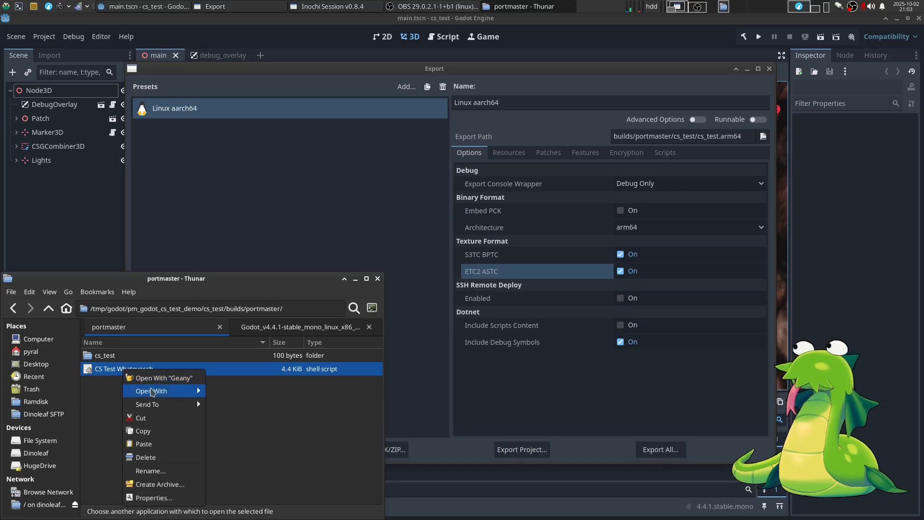
click(162, 378)
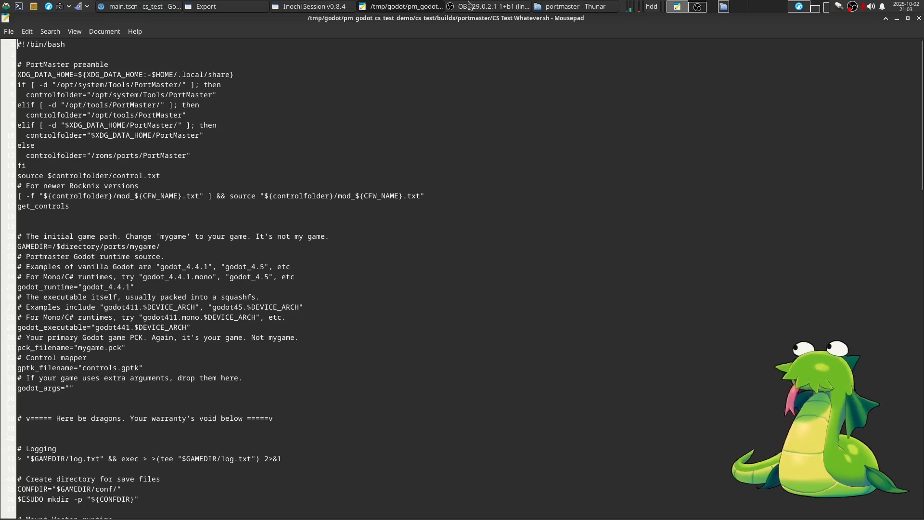
Point the script's GAMEDIR path at cs_test instead of mygame.
drag(16, 236, 153, 237)
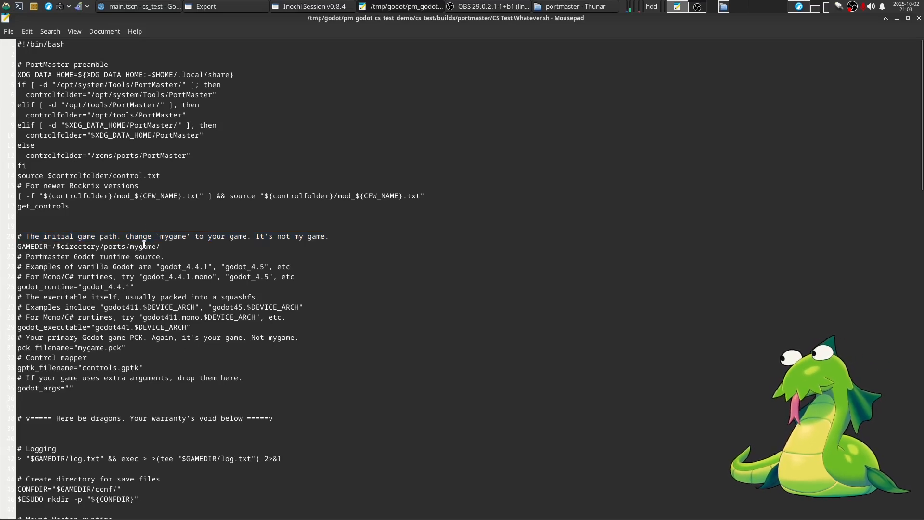
text(cs_test)
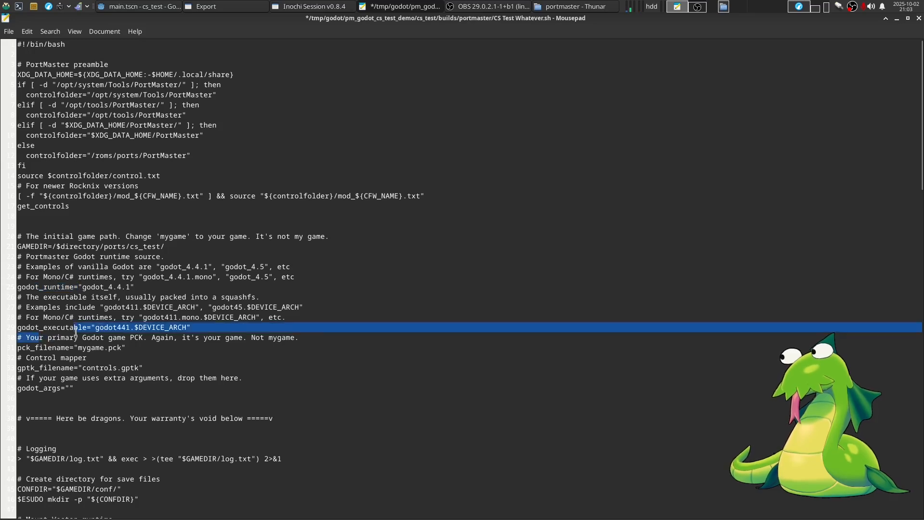
click(98, 276)
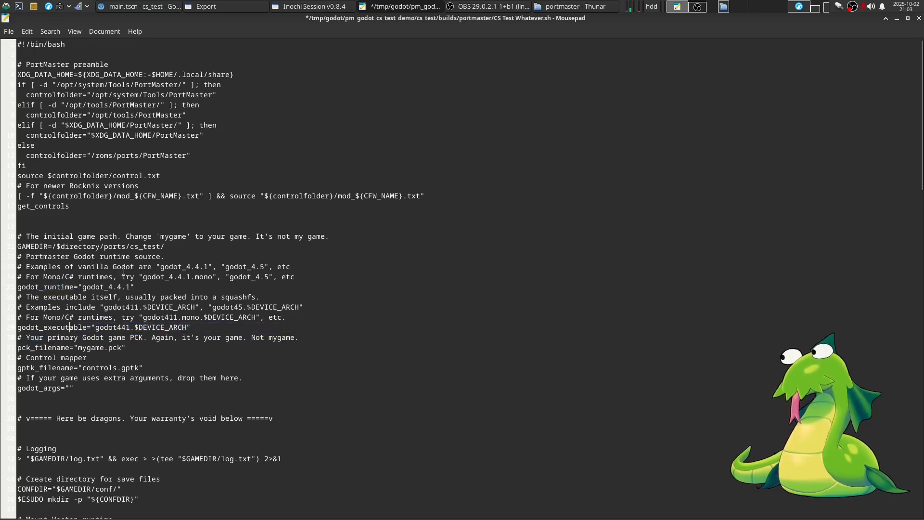
Set godot_runtime to godot_4.4.1.mono and godot_executable to godot441.mono.
double_click(105, 287)
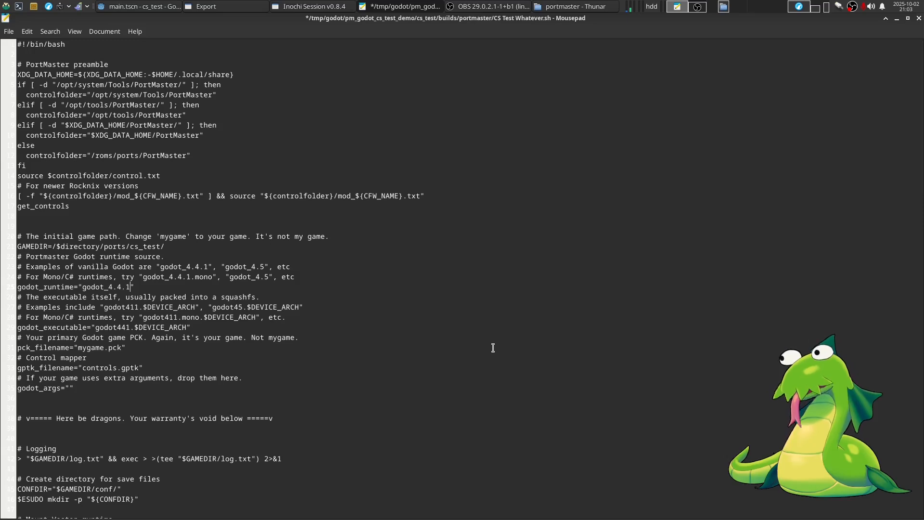
text(.)
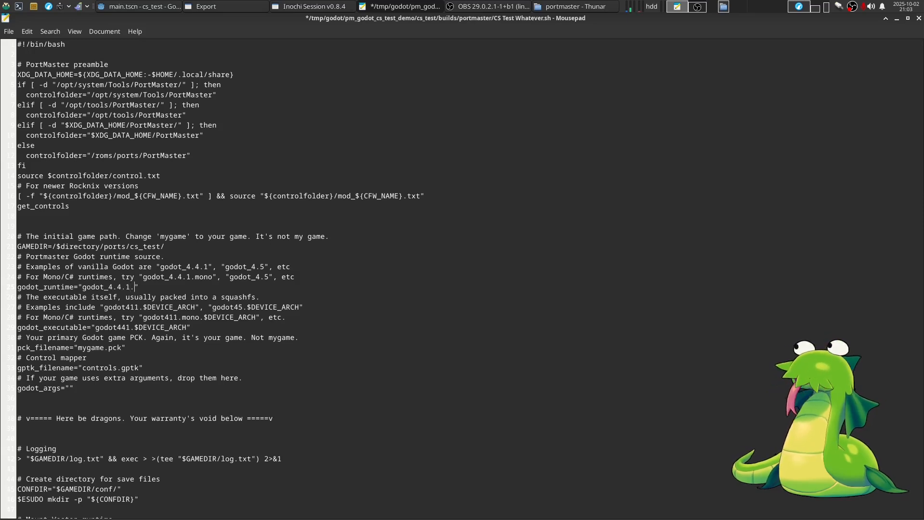
text(mono)
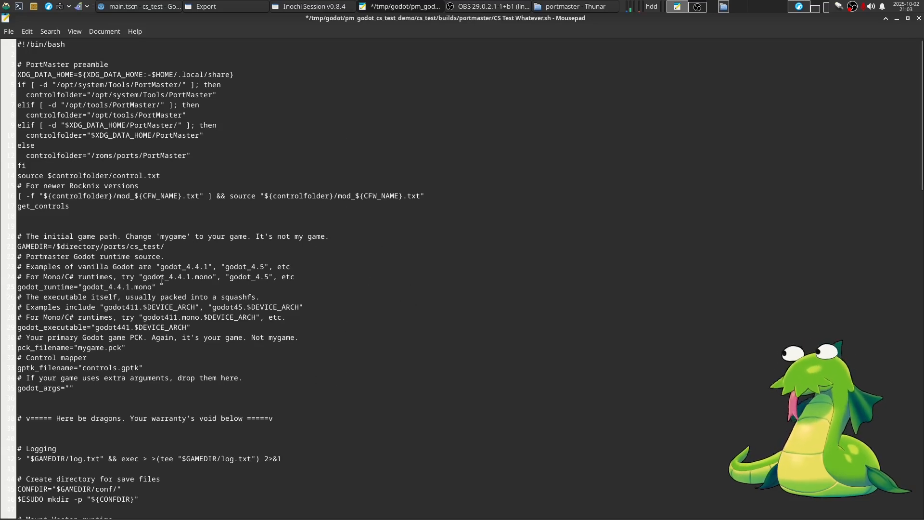
double_click(142, 287)
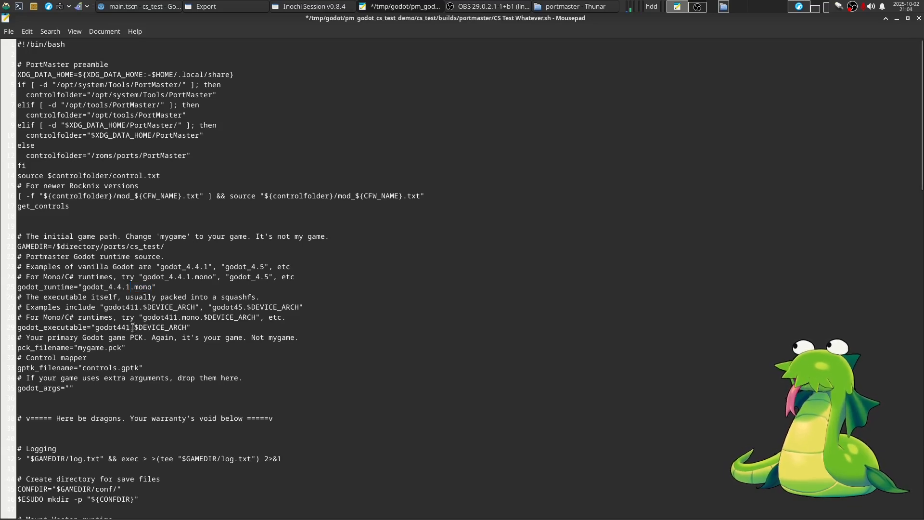
text(.mono.)
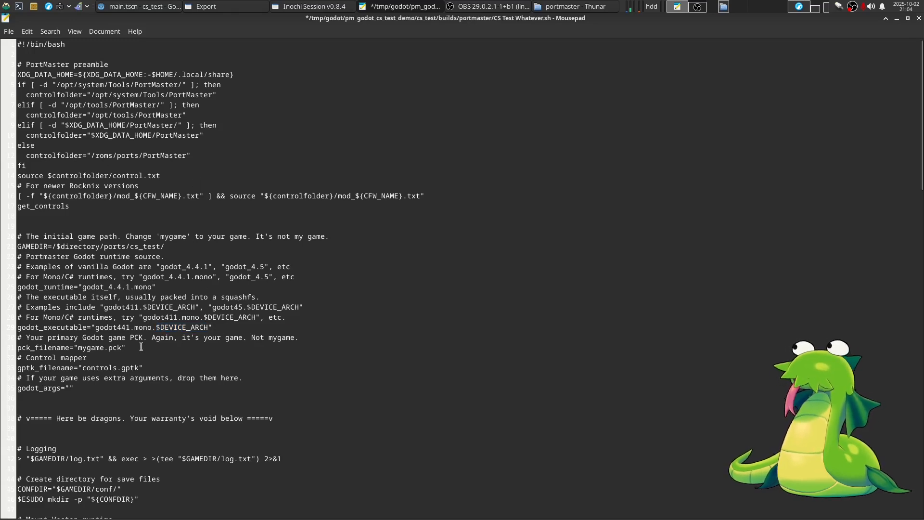
Set pck_filename to cs_test.pck.
double_click(90, 347)
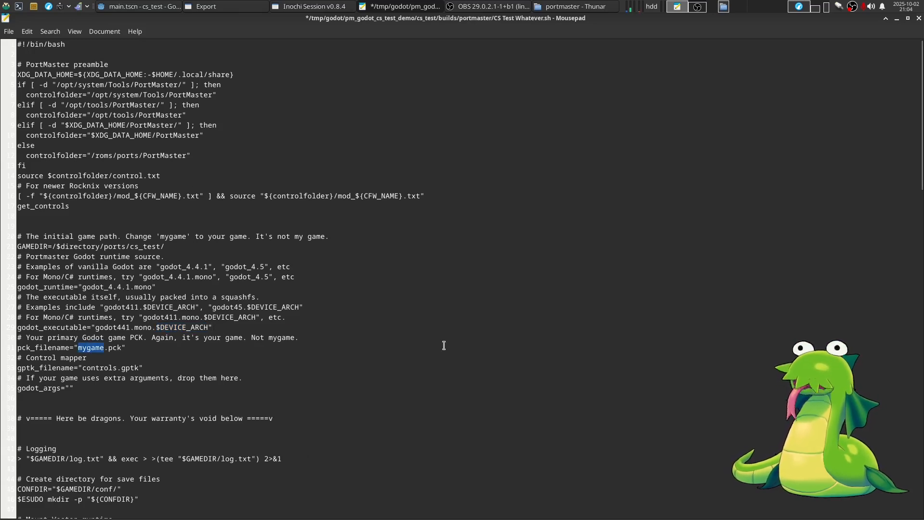
text(cs_)
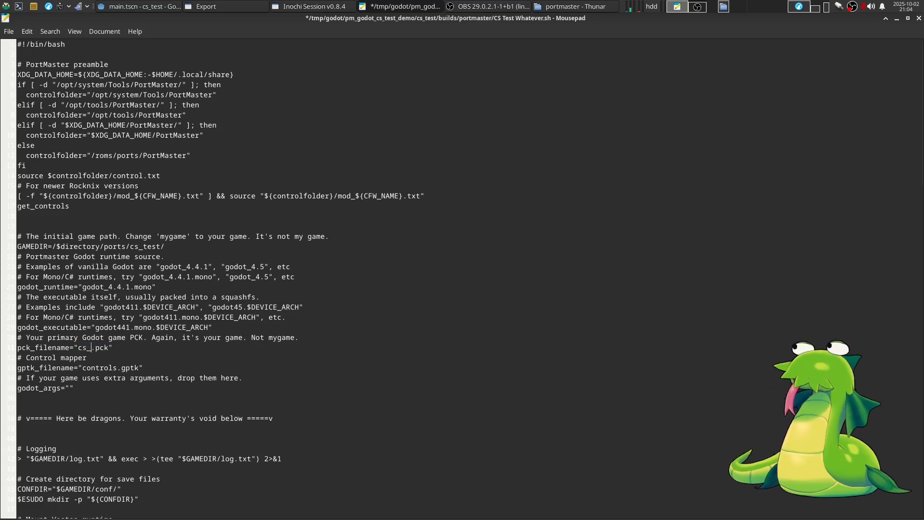
text(test)
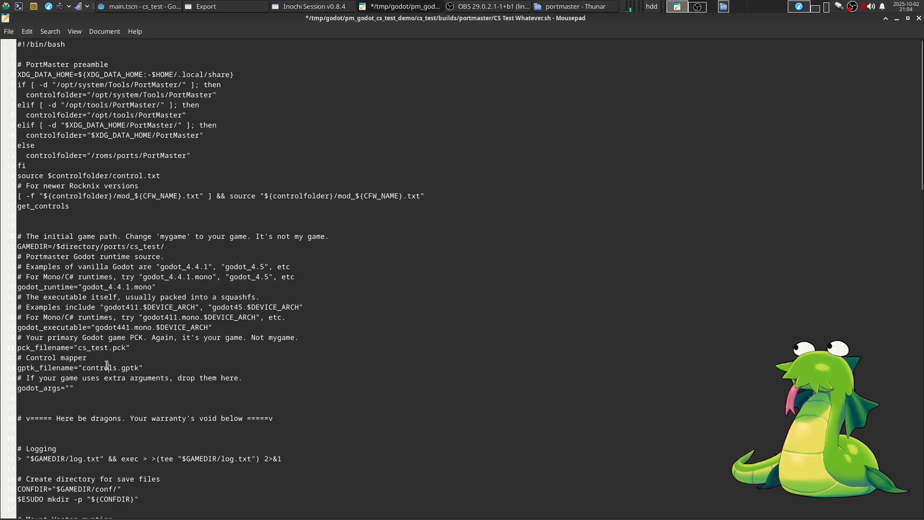
Put "--god" into godot_args and review the here be dragons comment line.
double_click(99, 367)
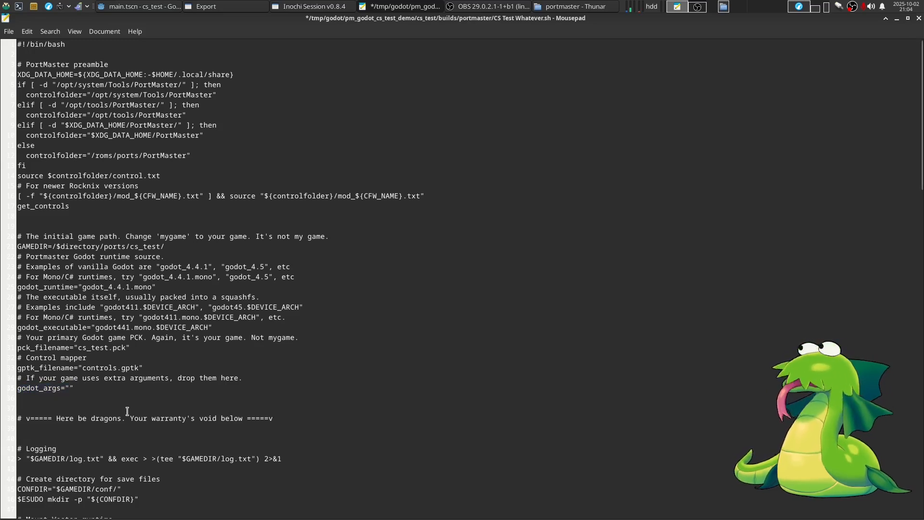
text(--)
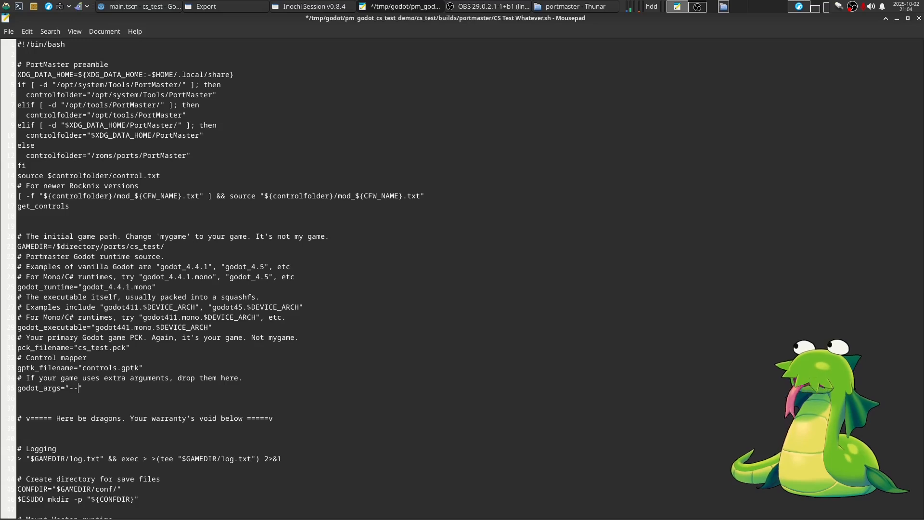
text(god)
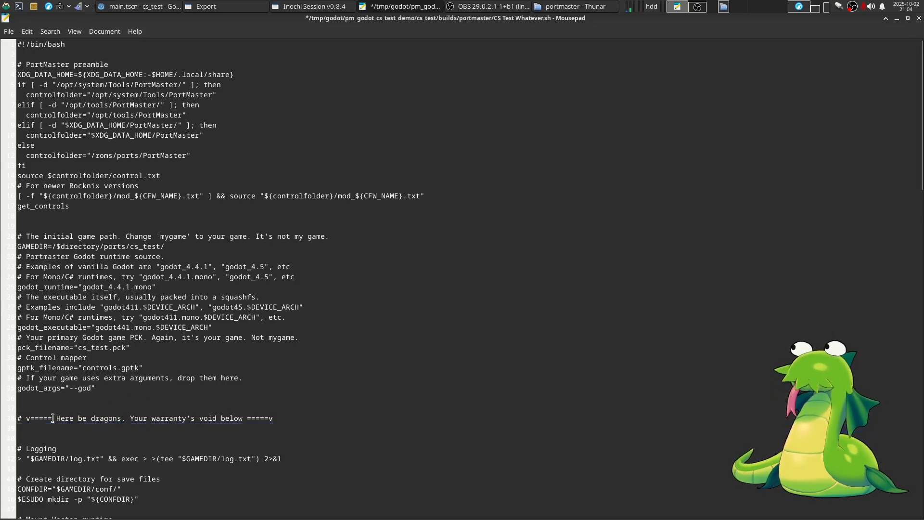
triple_click(145, 418)
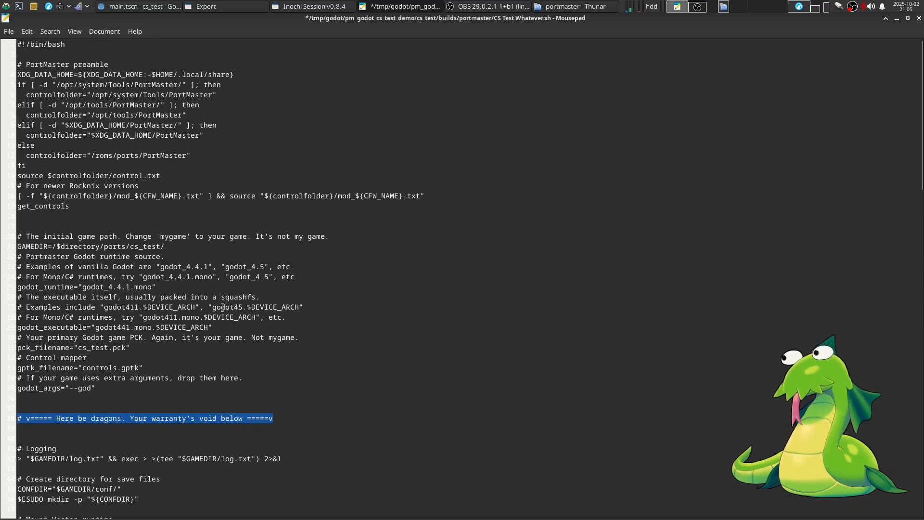
click(233, 403)
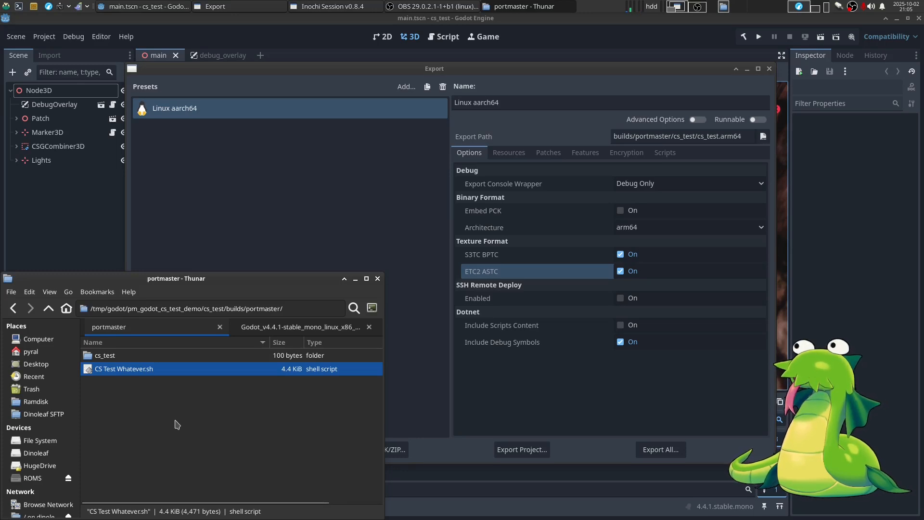
mouse_move(189, 432)
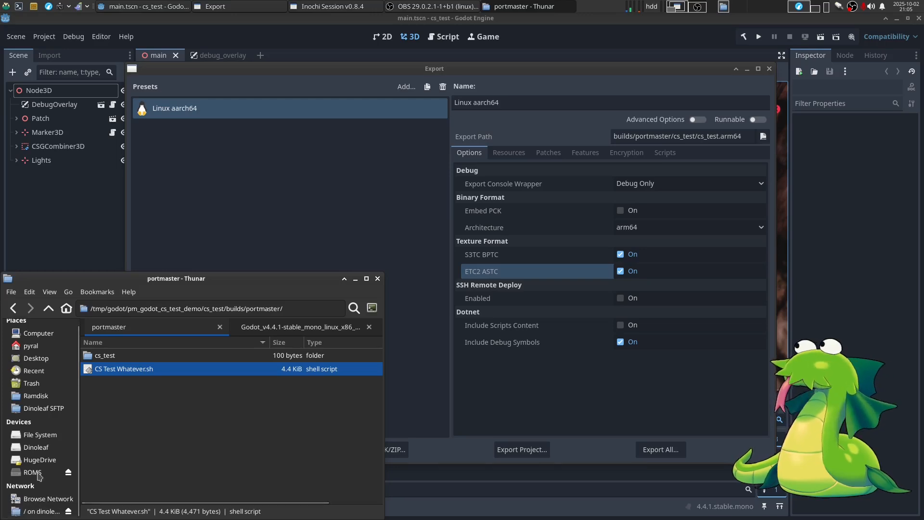
mouse_move(32, 472)
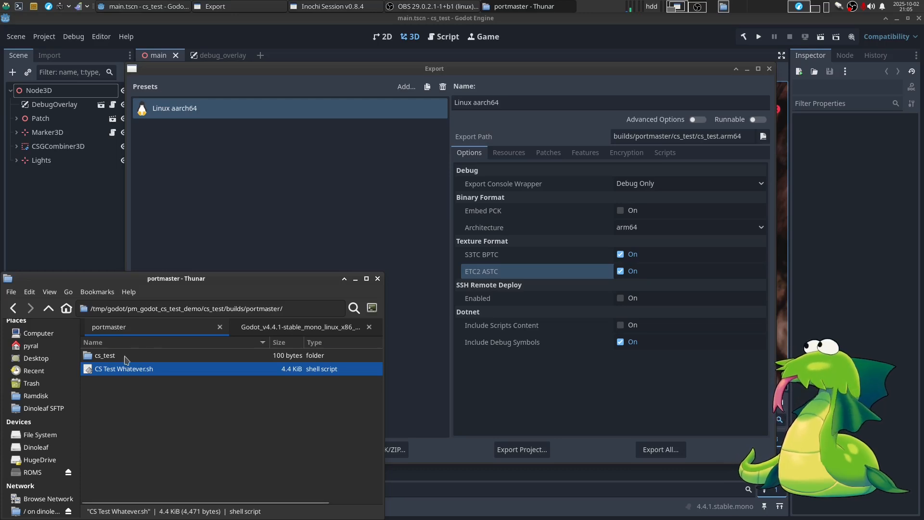
Select the cs_test build folder in the portmaster folder, ready to copy to the ROMS card.
click(103, 355)
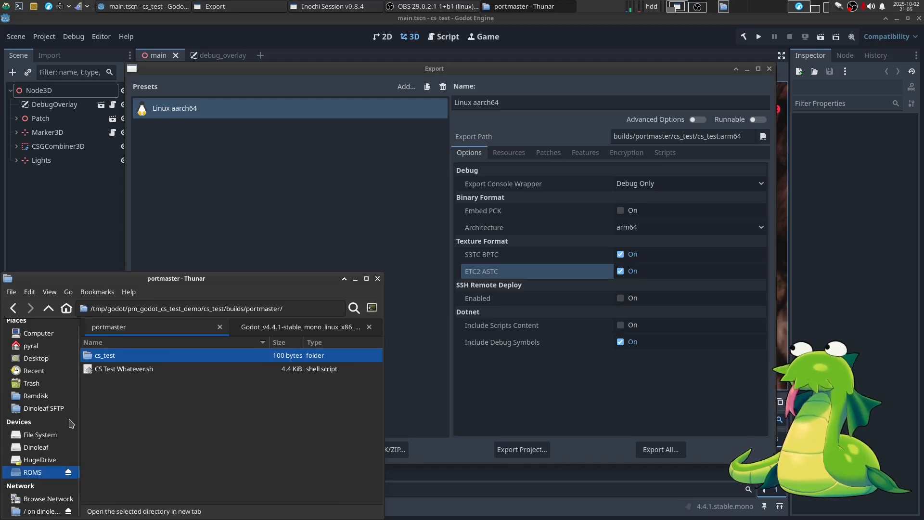
Open the ROMS SD card in a new tab down to its Ports folder, checking back on the build folder.
click(32, 471)
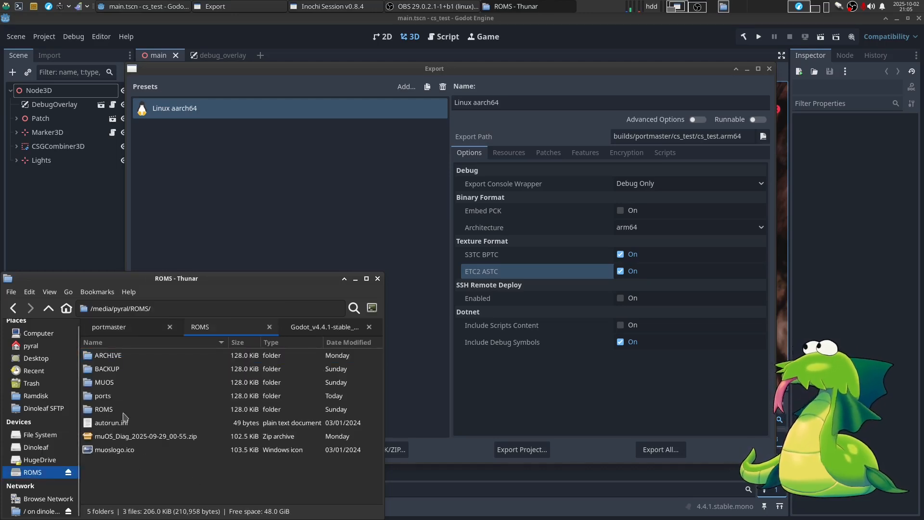
double_click(103, 409)
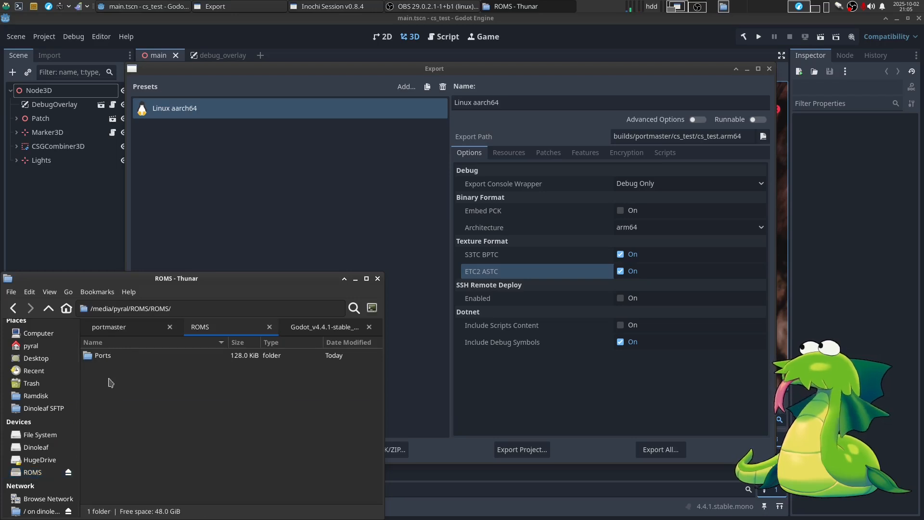
double_click(102, 355)
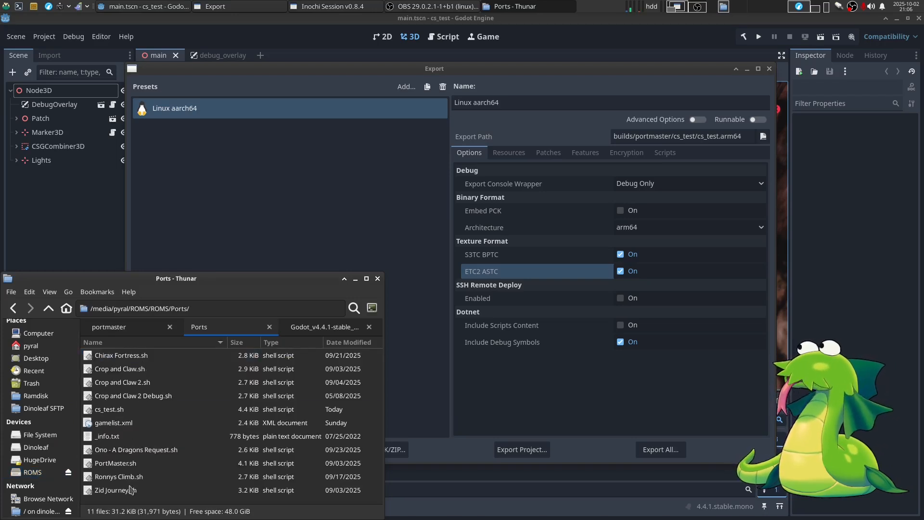
click(109, 327)
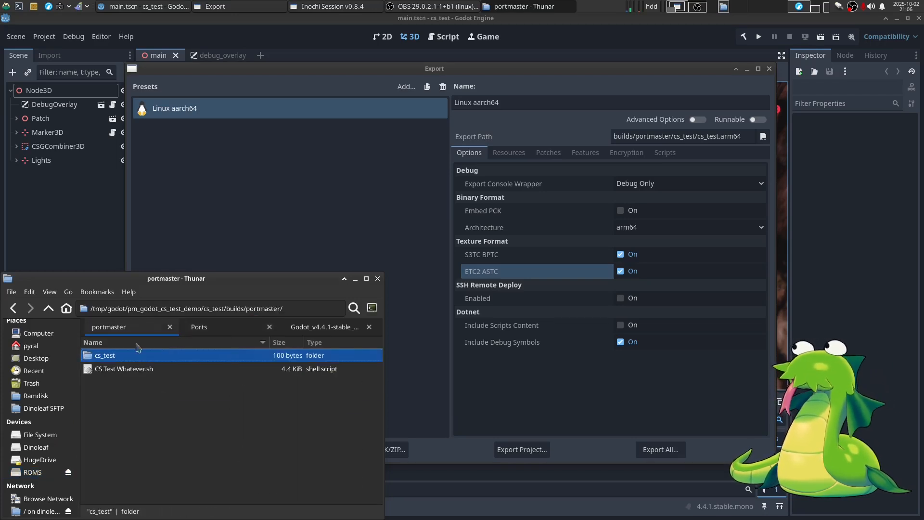
click(198, 326)
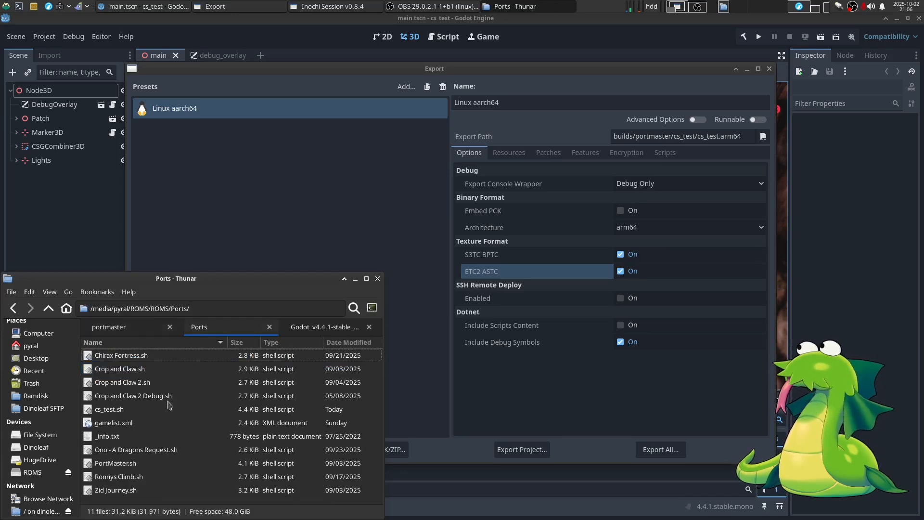
Browse into the card's ports/cs_test folder holding conf, the arm64 data folder, cs_test.pck and log.txt.
click(109, 409)
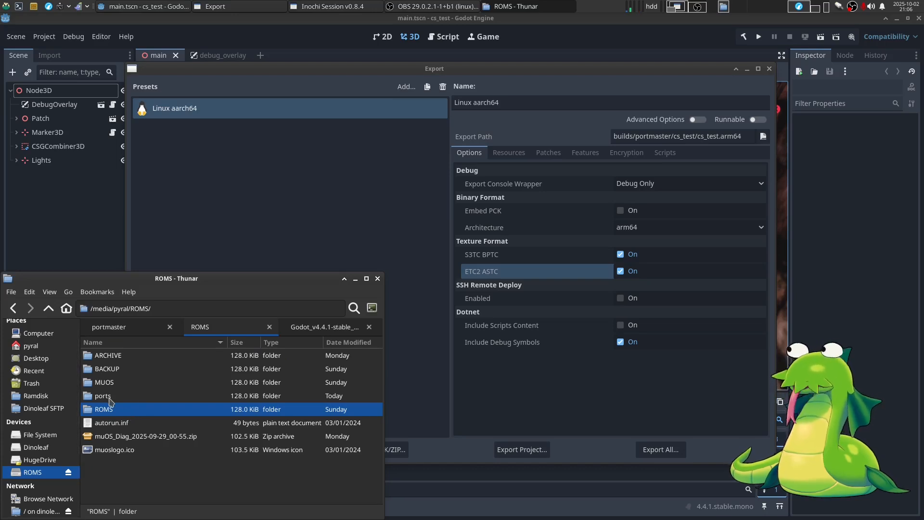
double_click(103, 395)
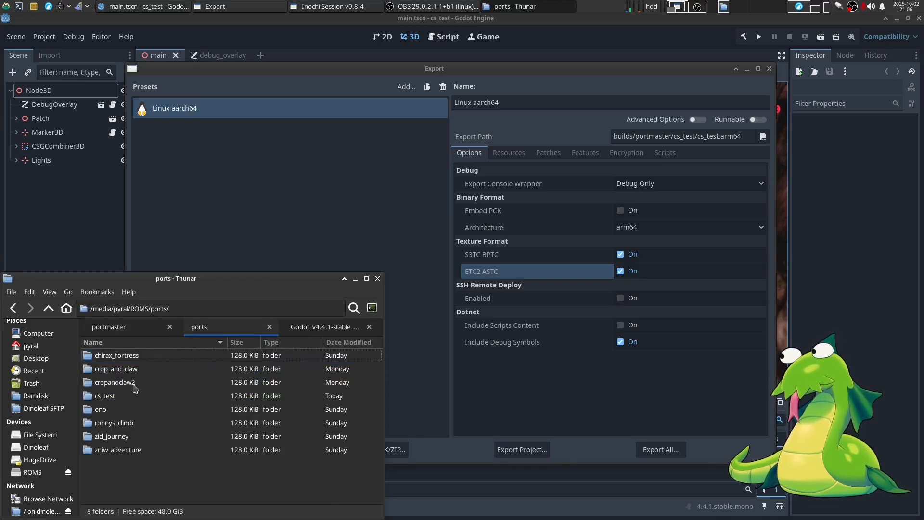
double_click(104, 395)
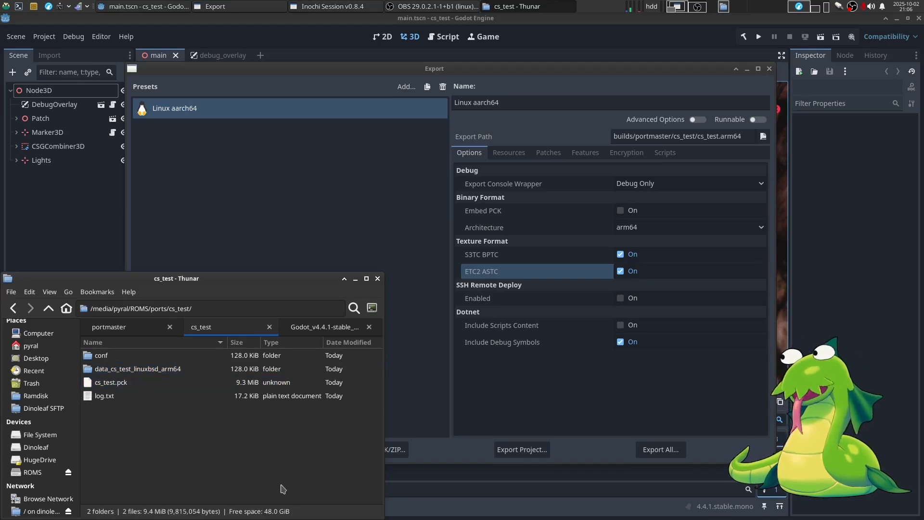
mouse_move(125, 408)
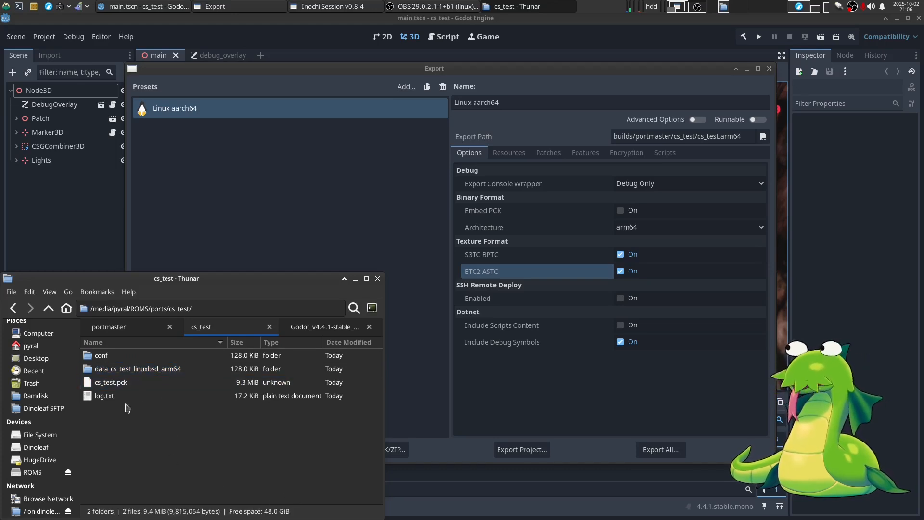
Read through the port's log.txt in Mousepad — Westonwrap setup messages and environment values.
right_click(104, 396)
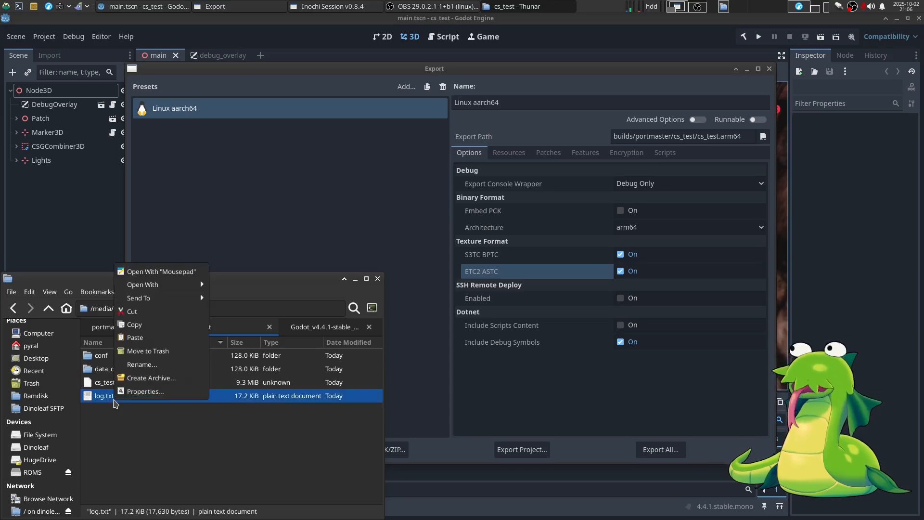
click(161, 271)
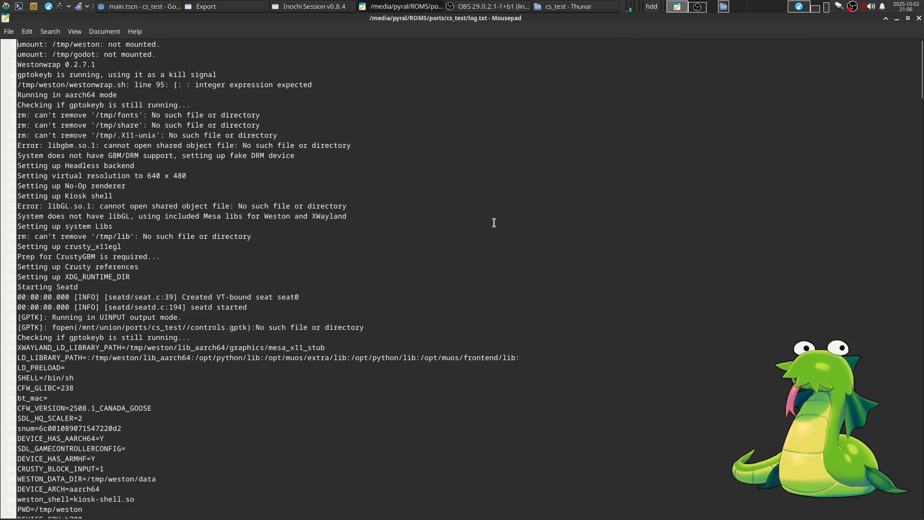
scroll(down, 3)
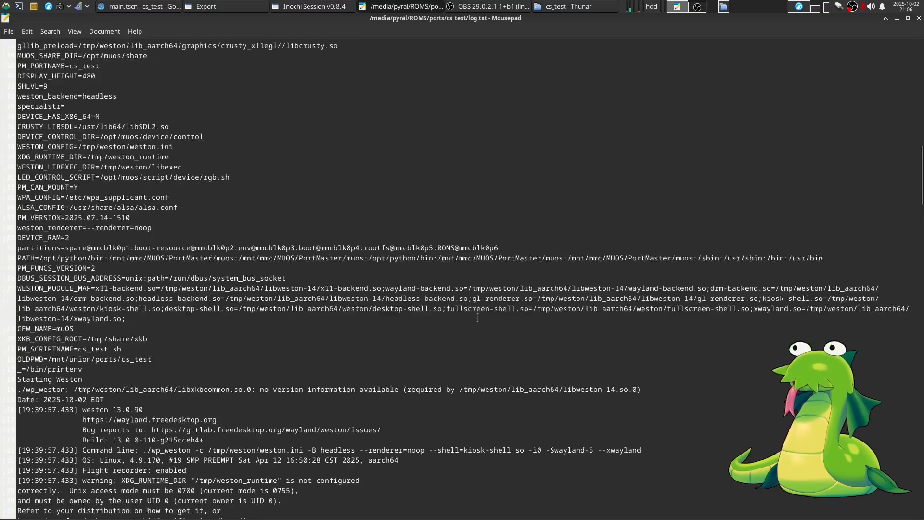
scroll(down, 3)
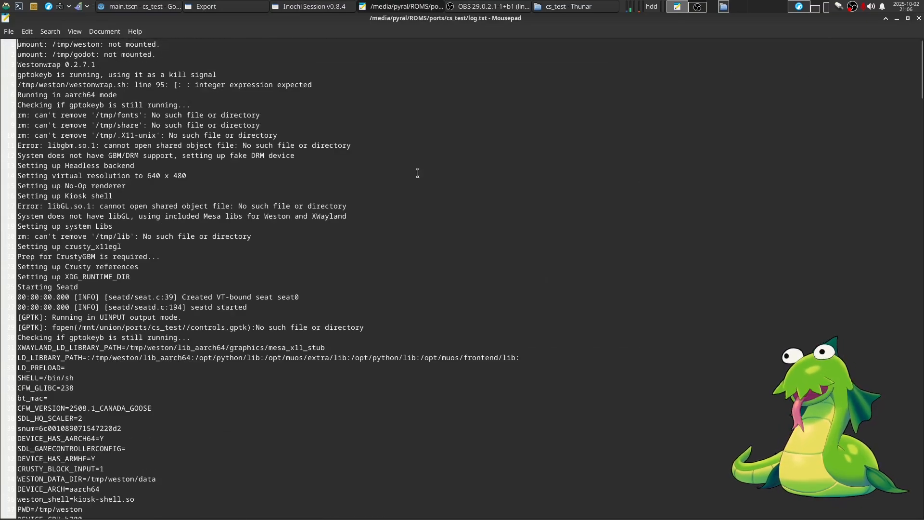
scroll(down, 3)
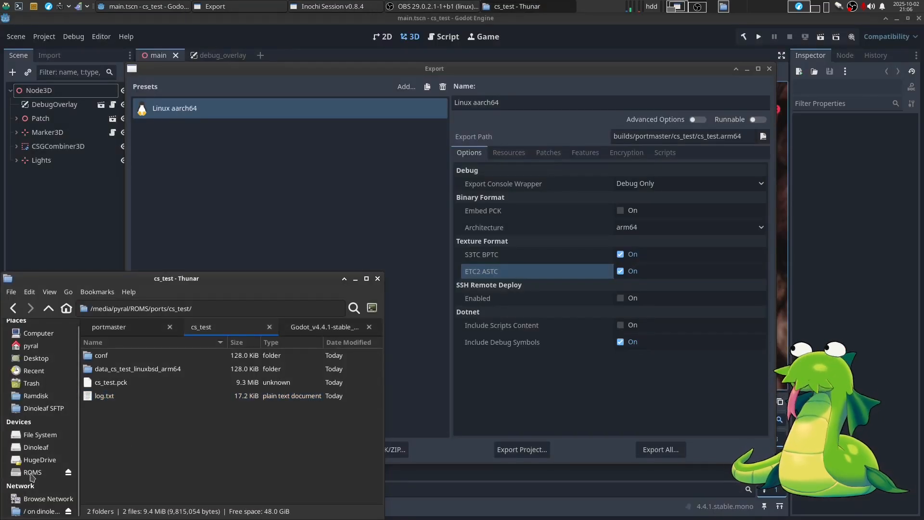
mouse_move(165, 480)
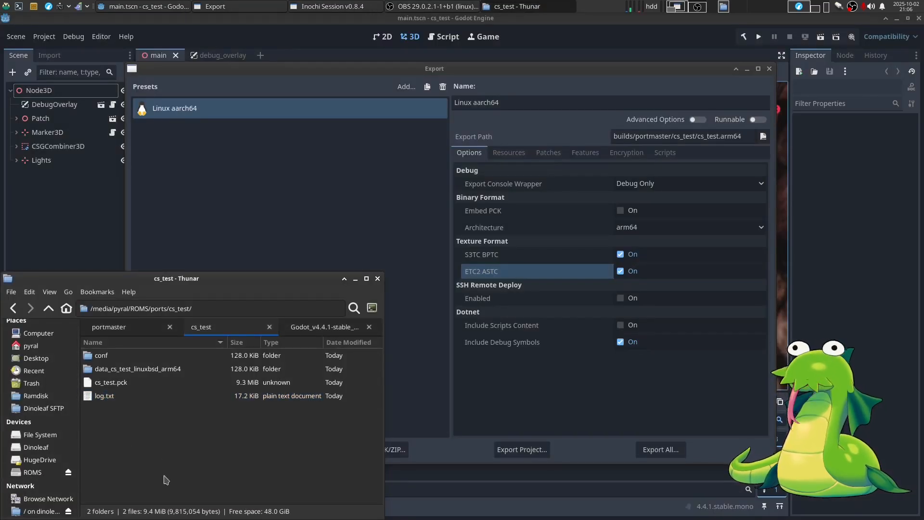
mouse_move(221, 480)
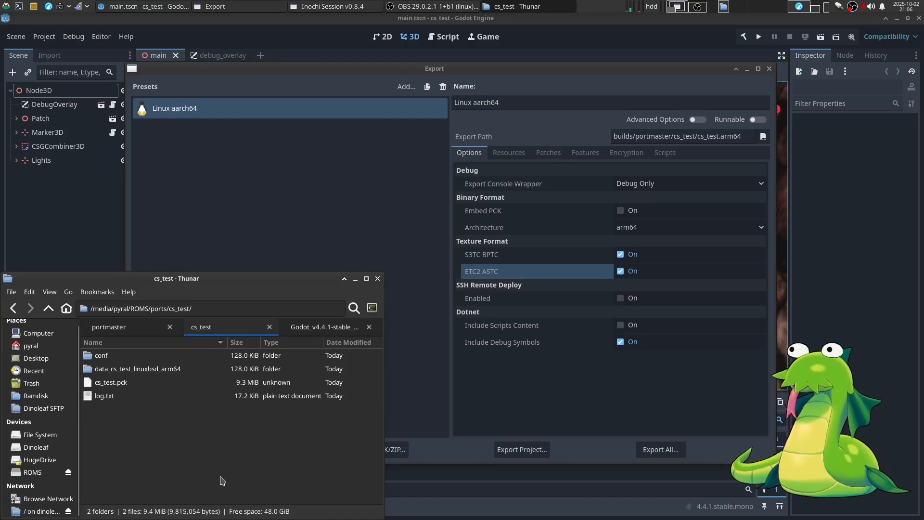
mouse_move(147, 471)
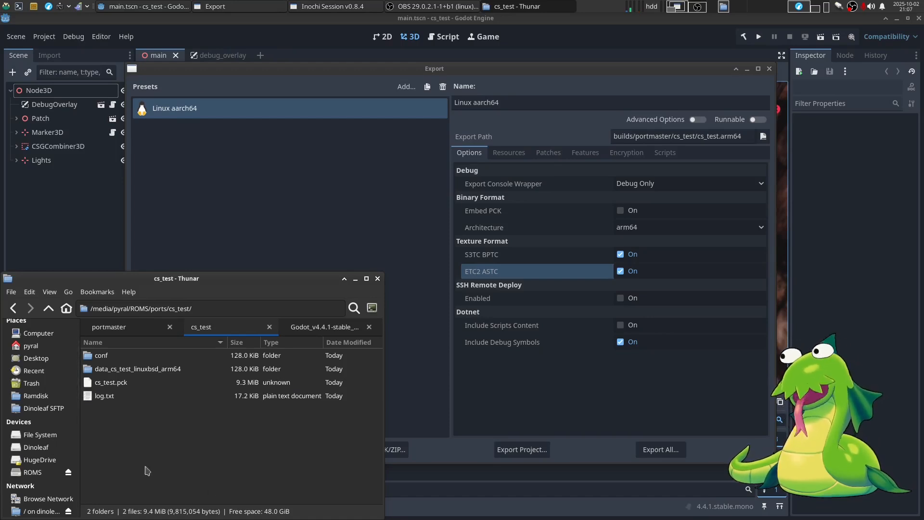
mouse_move(102, 467)
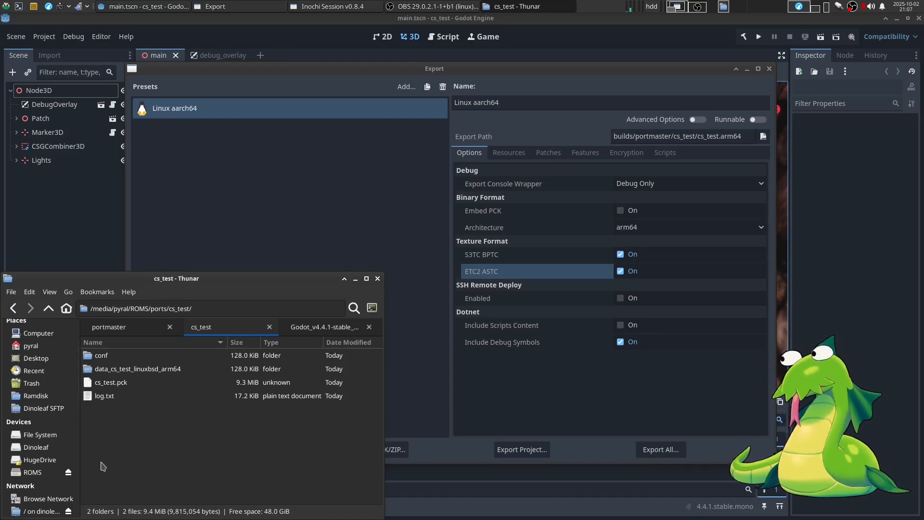
mouse_move(217, 472)
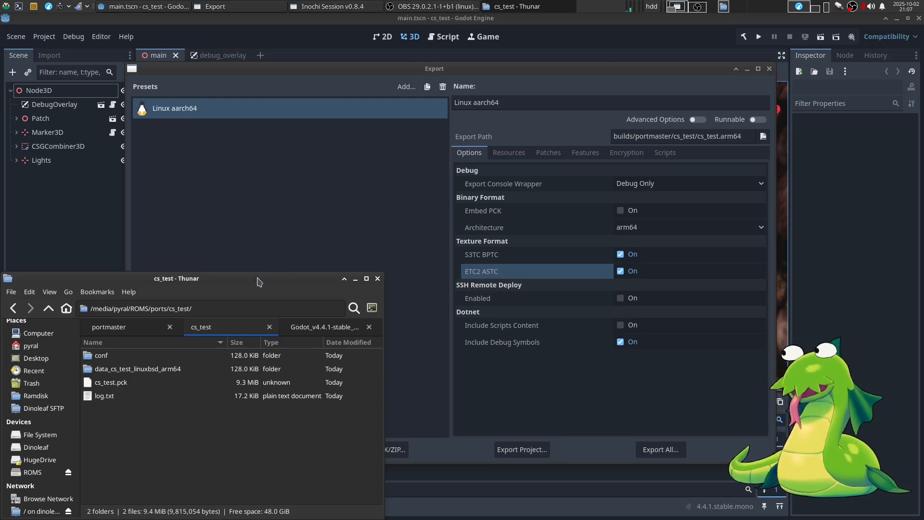
Return to the portmaster build tab and go up to the builds folder holding only portmaster.
click(109, 328)
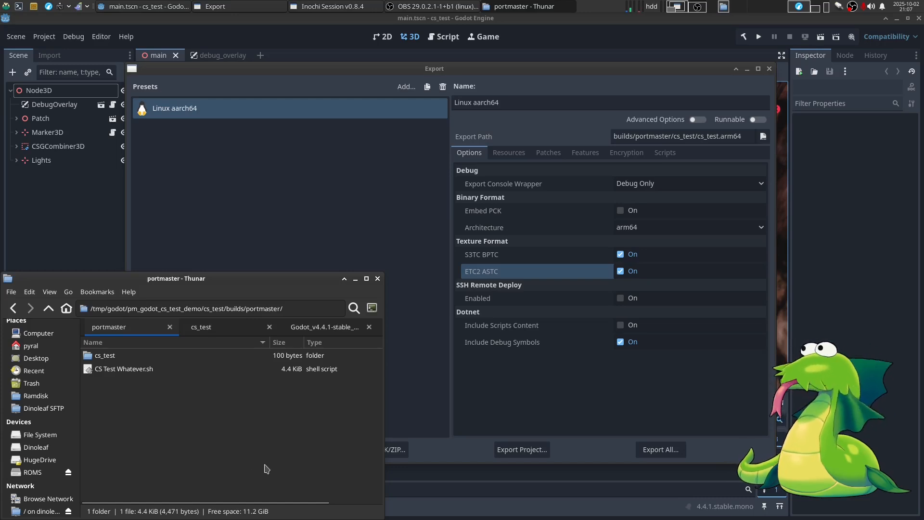
mouse_move(395, 450)
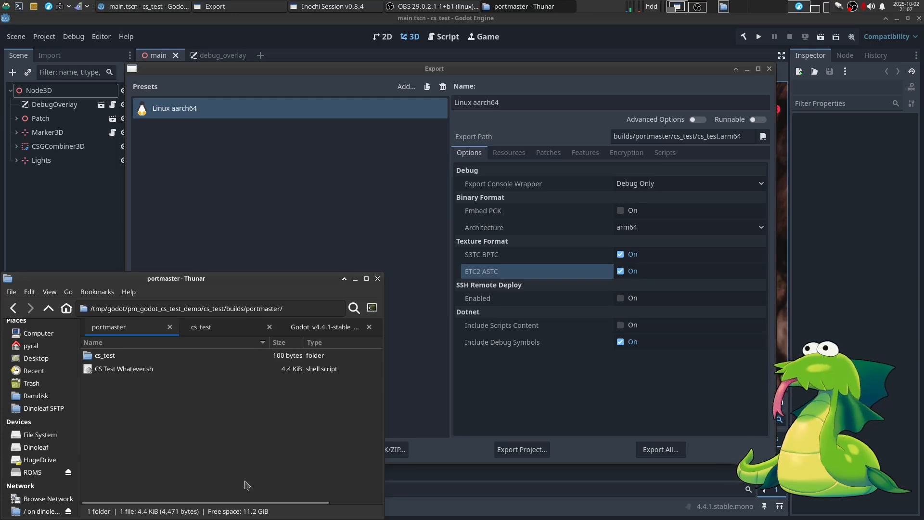
click(48, 308)
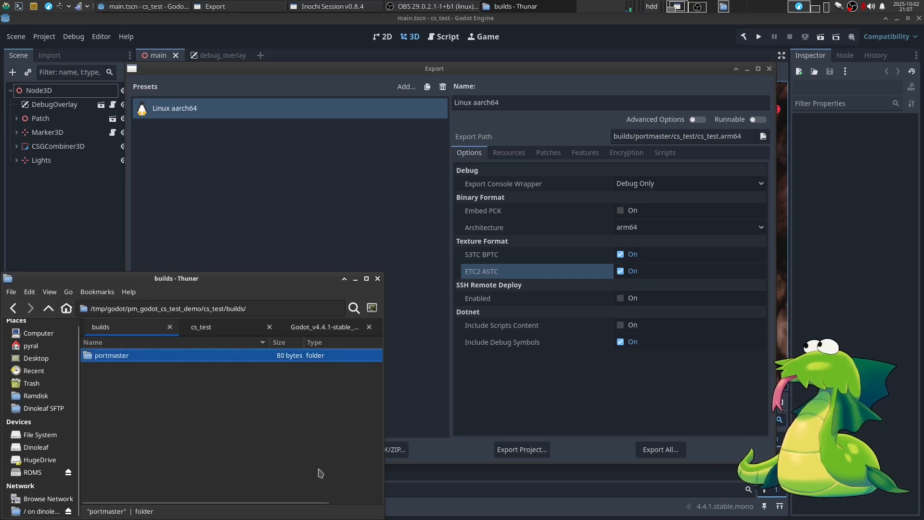
click(222, 419)
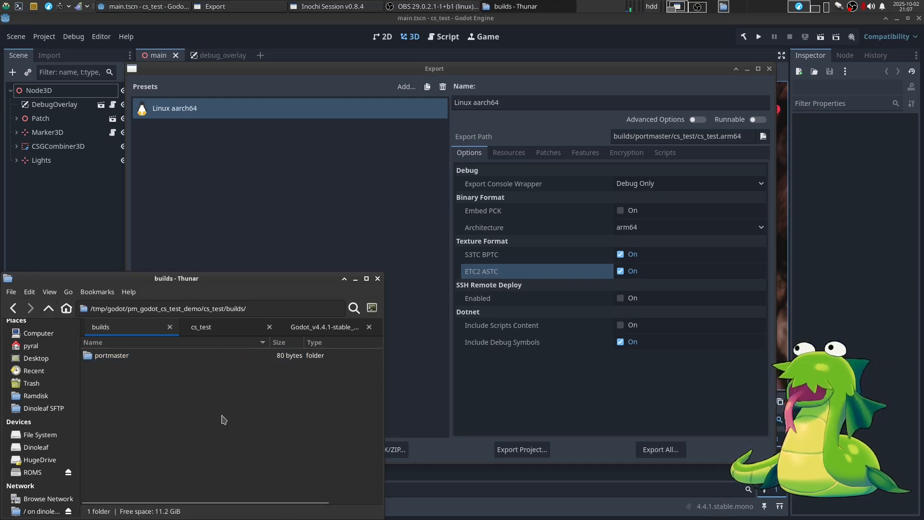
mouse_move(189, 475)
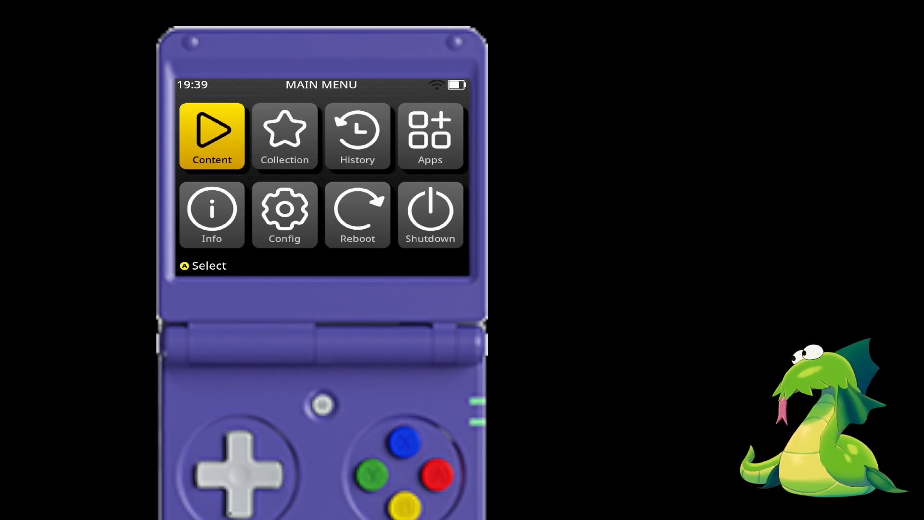
Launch cs_test from the muOS Ports list and reach the Crop & Claw II title screen.
click(211, 136)
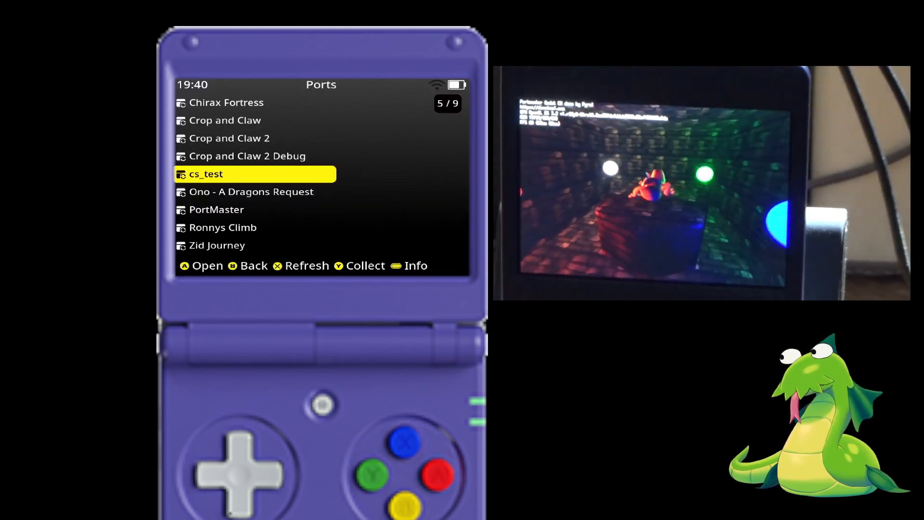
key(Up)
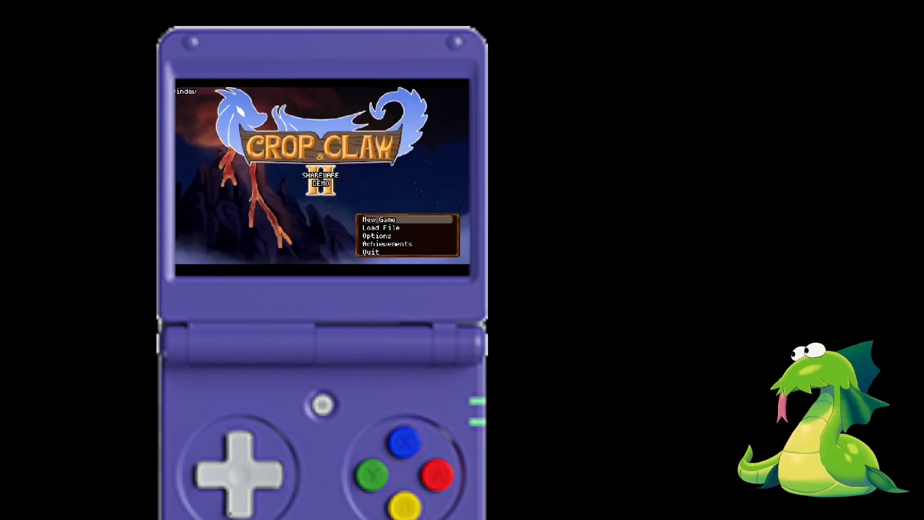
Return to the Ports list showing Crop and Claw 2, then its RG35XX-SP gameplay footage.
key(Down)
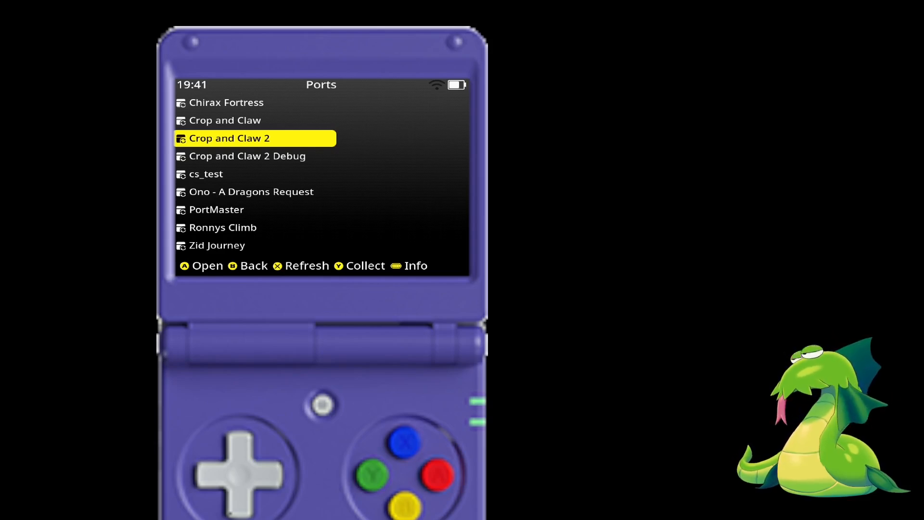
key(Down)
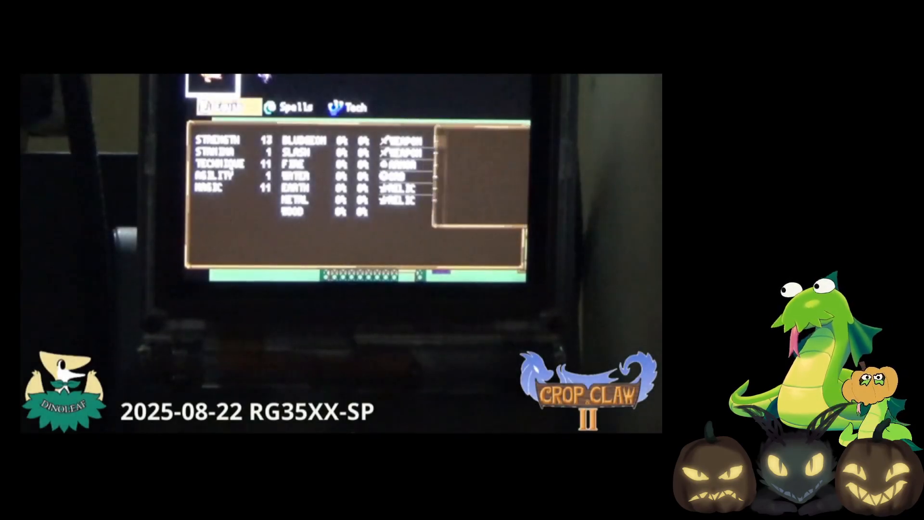
key(escape)
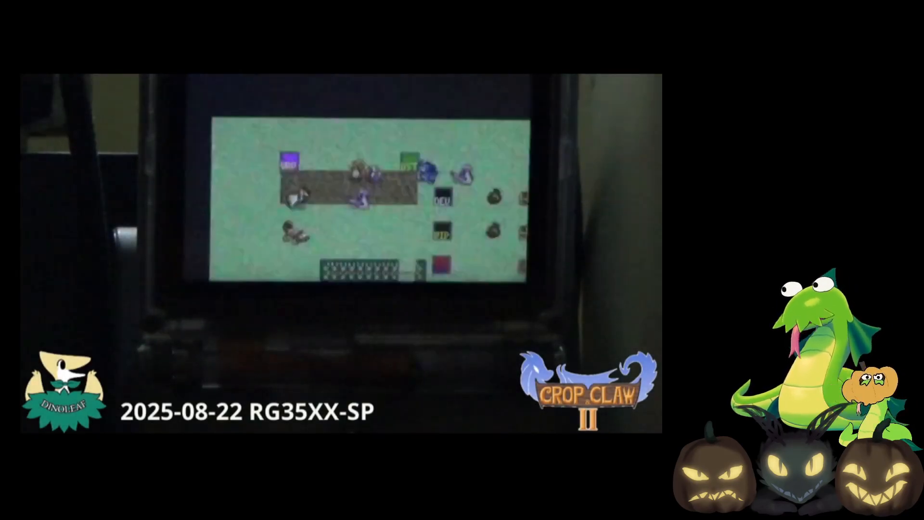